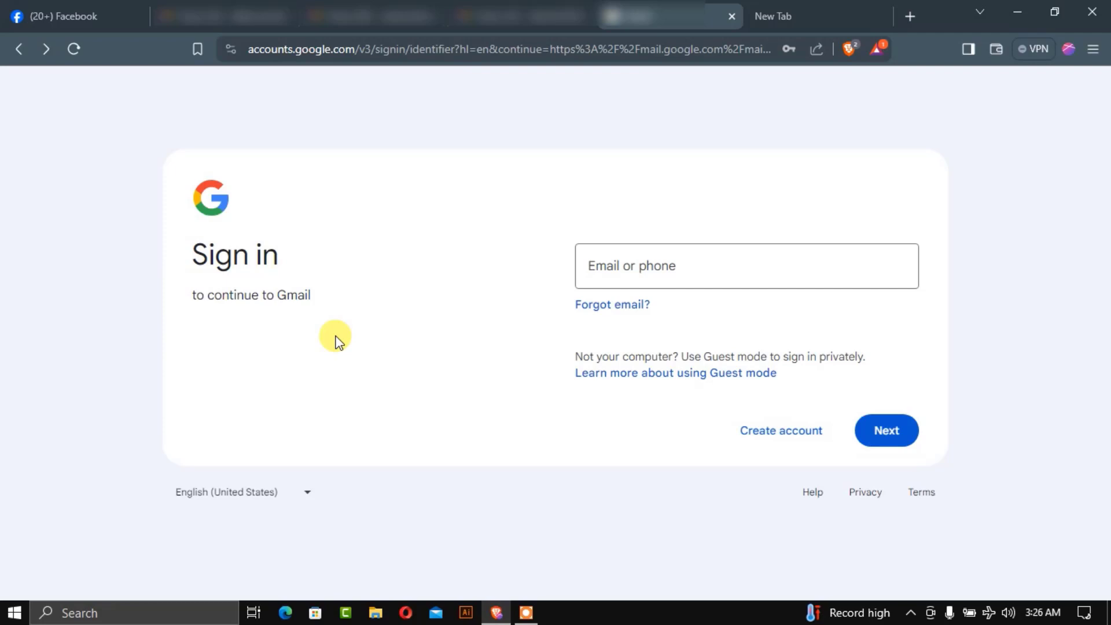
{"action": "mouse_move", "coordinate": [612, 304]}
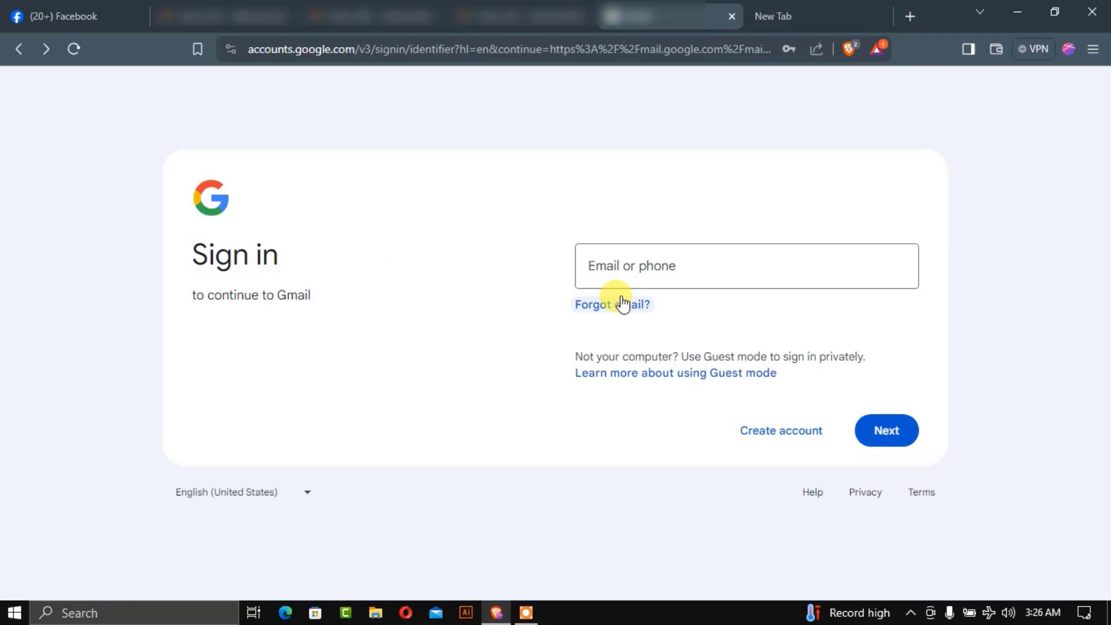
{"action": "mouse_move", "coordinate": [716, 260]}
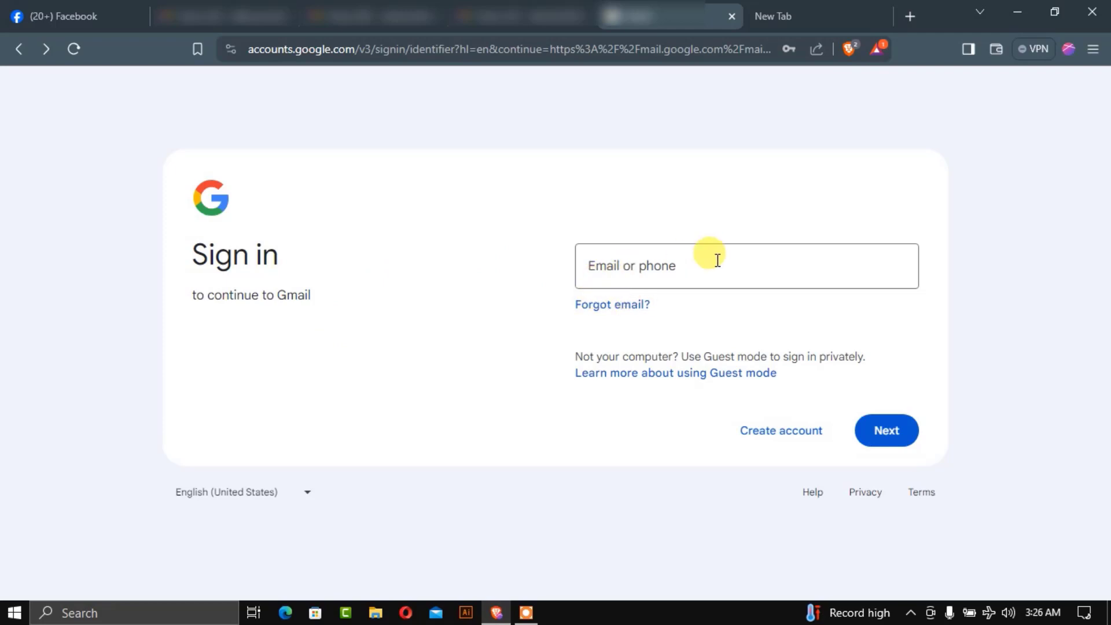
{"action": "mouse_move", "coordinate": [582, 386]}
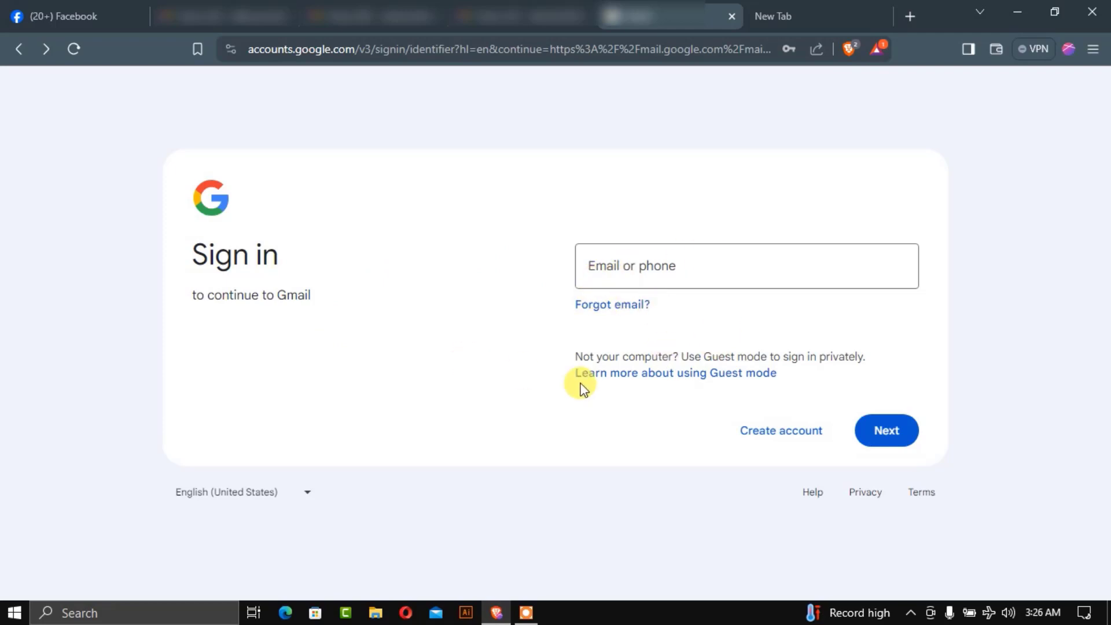
{"action": "mouse_move", "coordinate": [783, 435]}
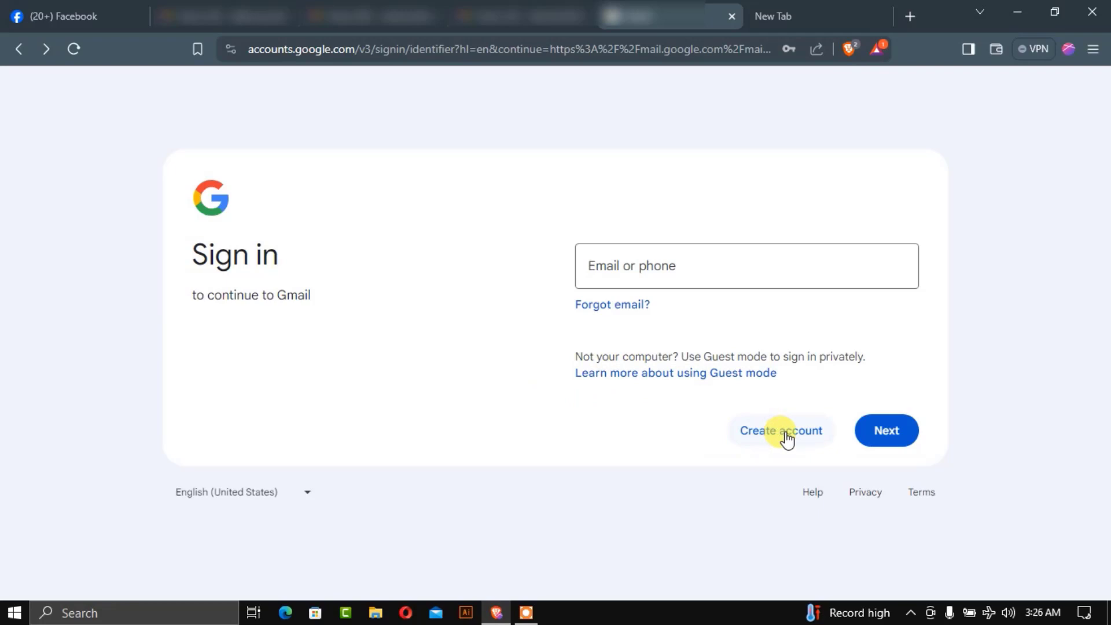
- Choose Create account for personal use from the Gmail sign-in page
{"action": "left_click", "coordinate": [780, 430]}
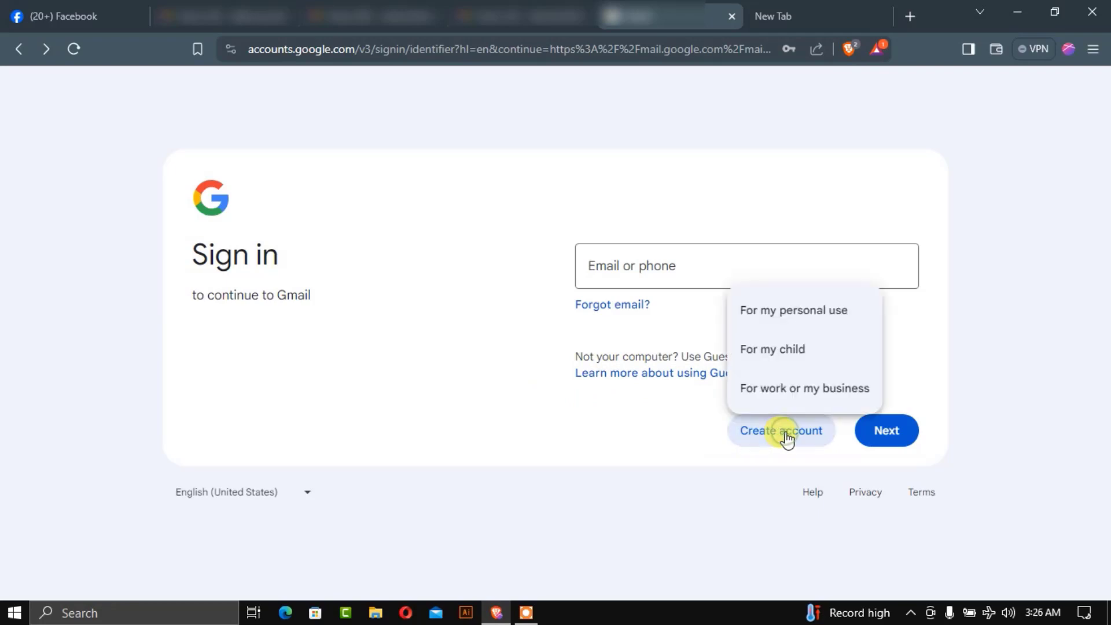
{"action": "mouse_move", "coordinate": [805, 311]}
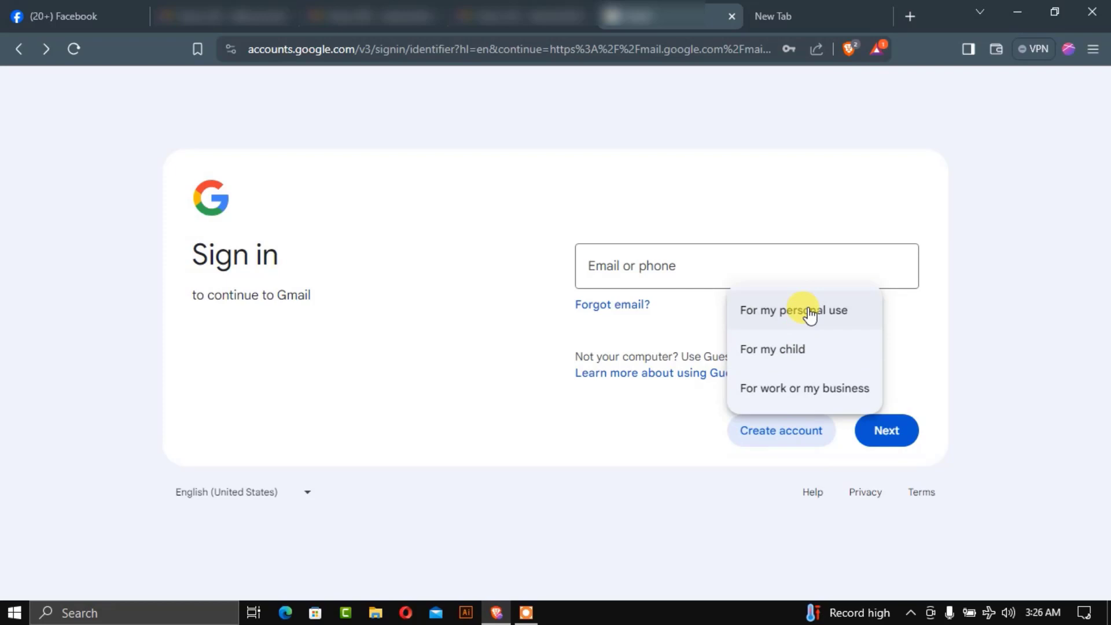
{"action": "mouse_move", "coordinate": [790, 394]}
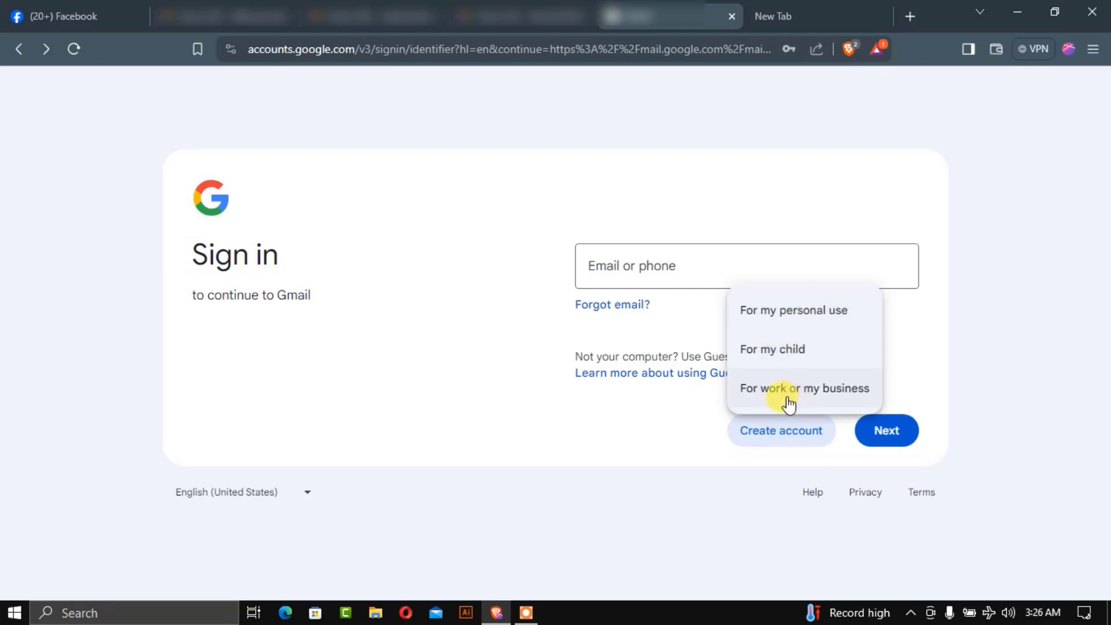
{"action": "mouse_move", "coordinate": [818, 312]}
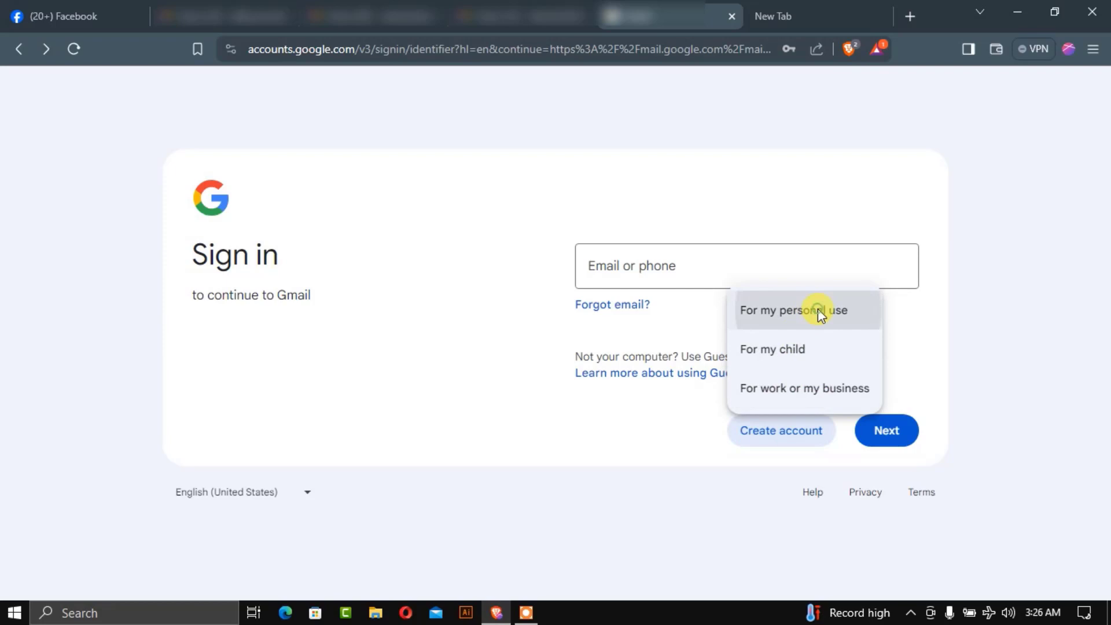
{"action": "left_click", "coordinate": [794, 309]}
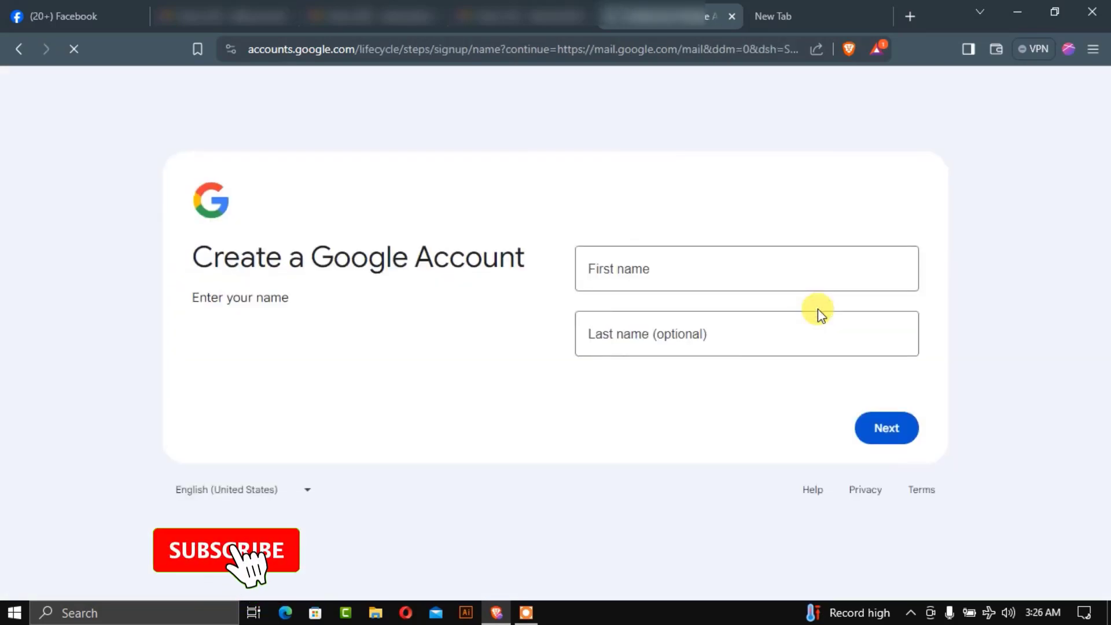
- Enter a first name and submit it
{"action": "left_click", "coordinate": [745, 268]}
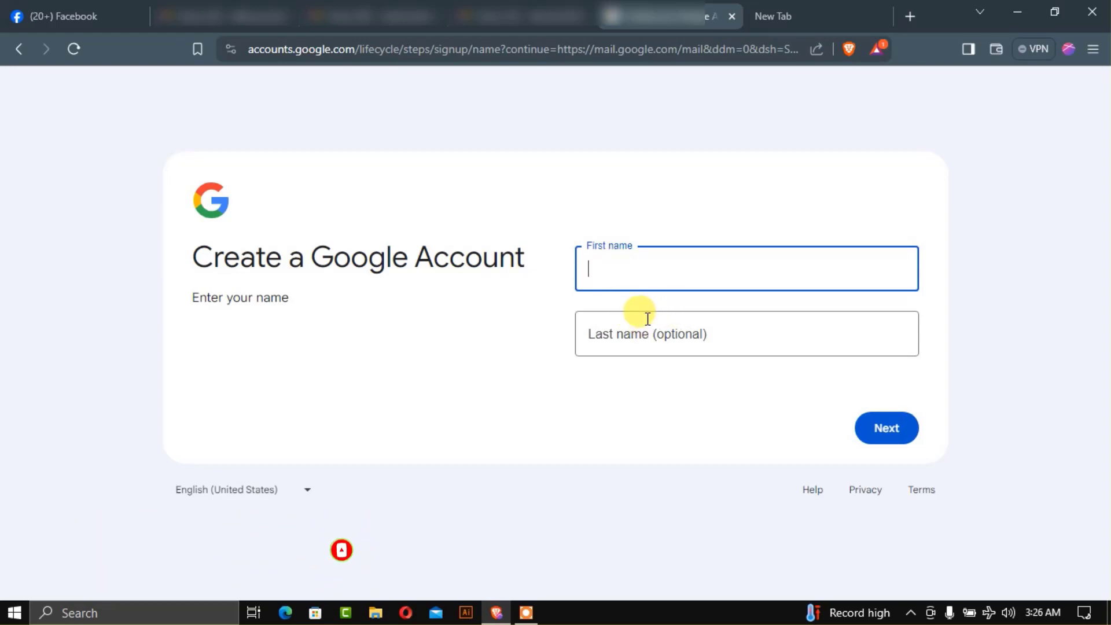
{"action": "mouse_move", "coordinate": [656, 276]}
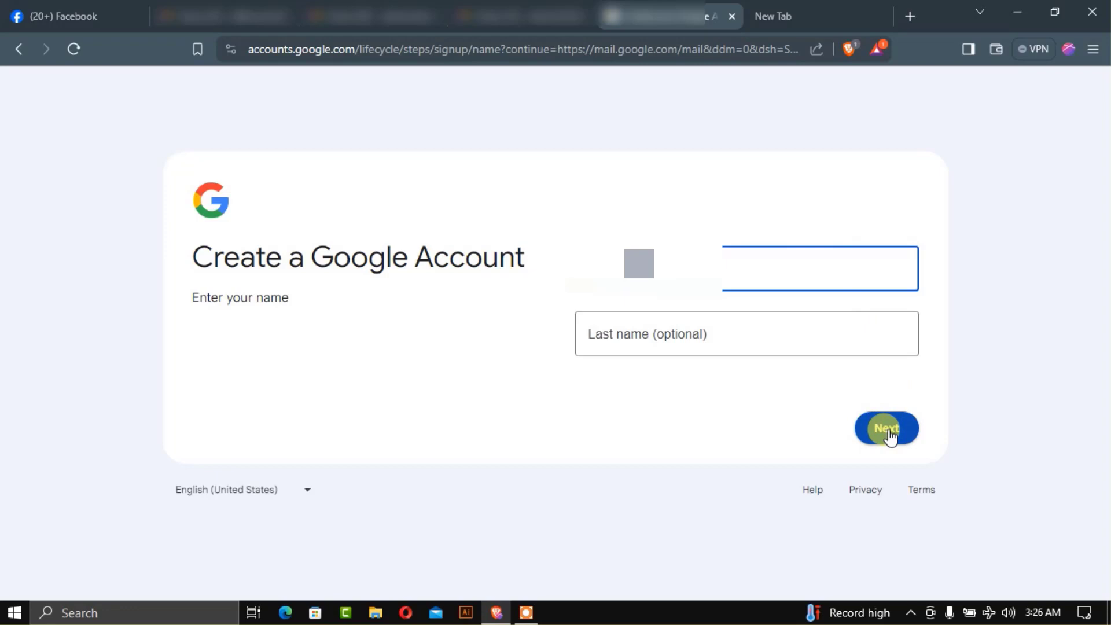
{"action": "left_click", "coordinate": [887, 428]}
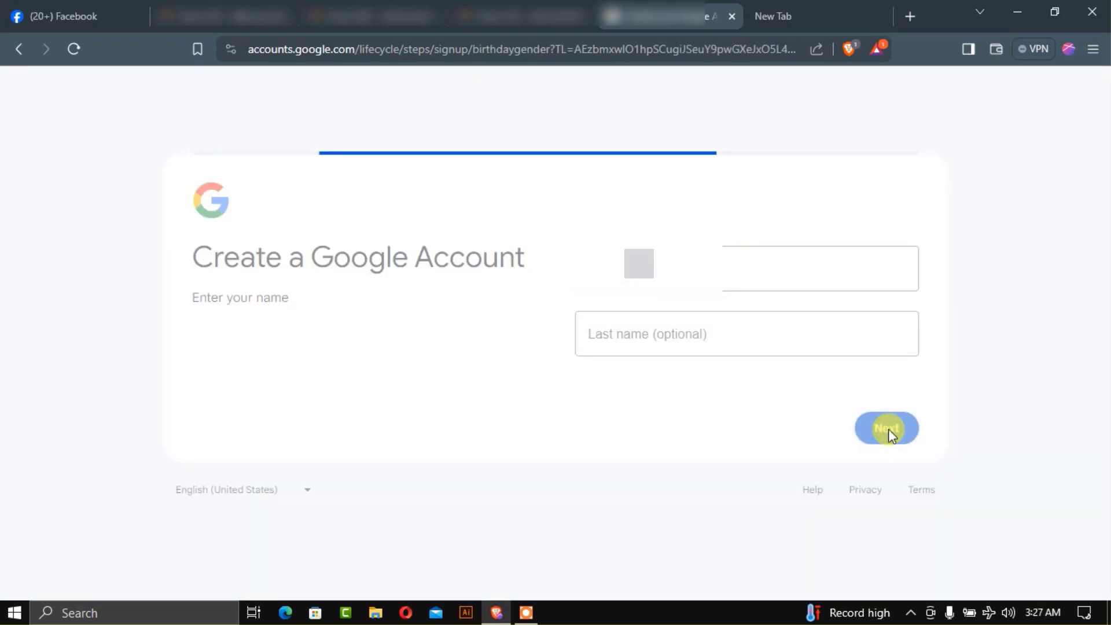
- Set the birth month to October and gender to Male, then submit
{"action": "left_click", "coordinate": [887, 429]}
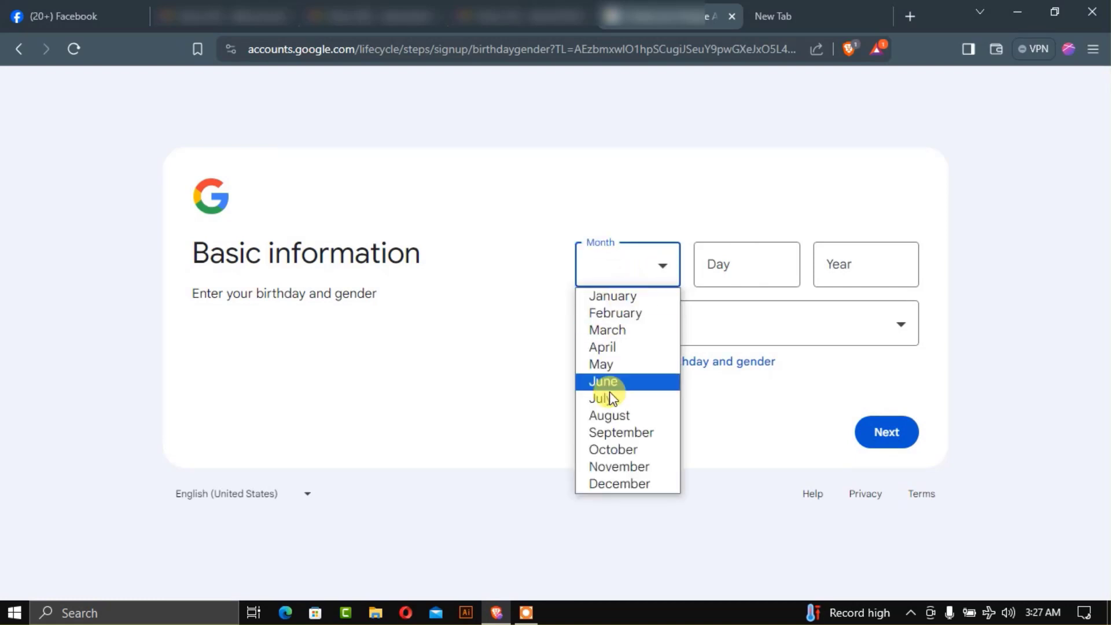
{"action": "left_click", "coordinate": [612, 448]}
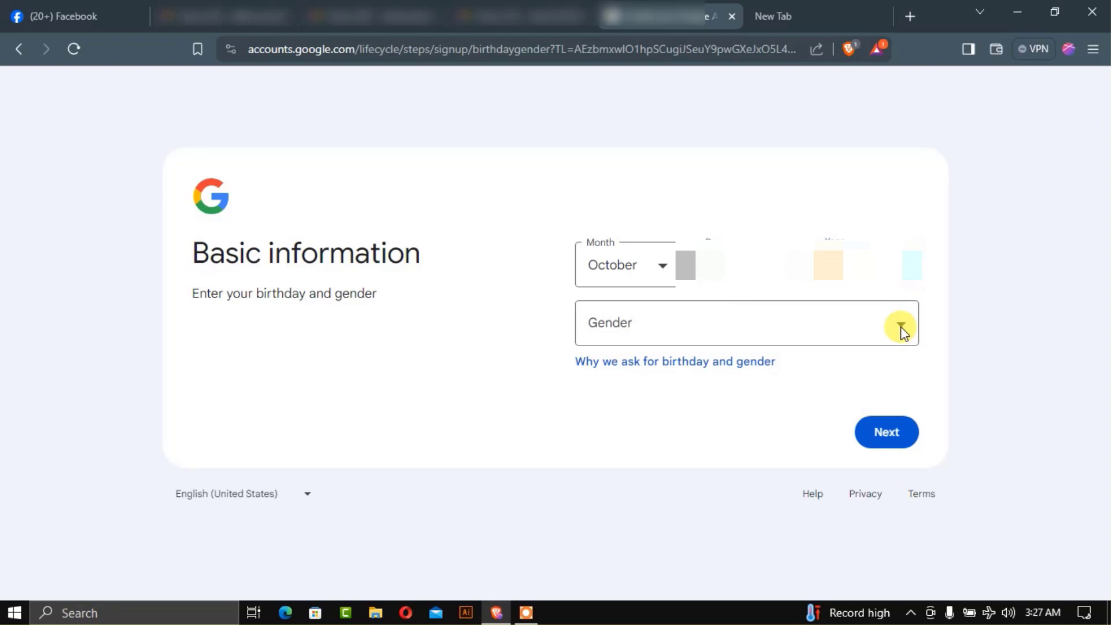
{"action": "left_click", "coordinate": [899, 324]}
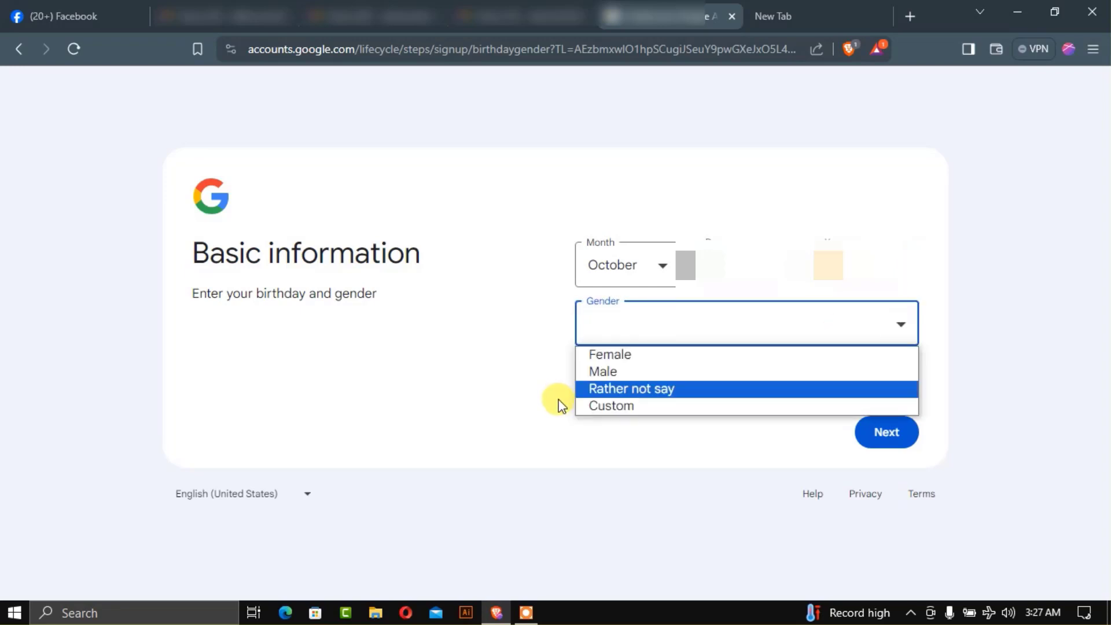
{"action": "left_click", "coordinate": [603, 372]}
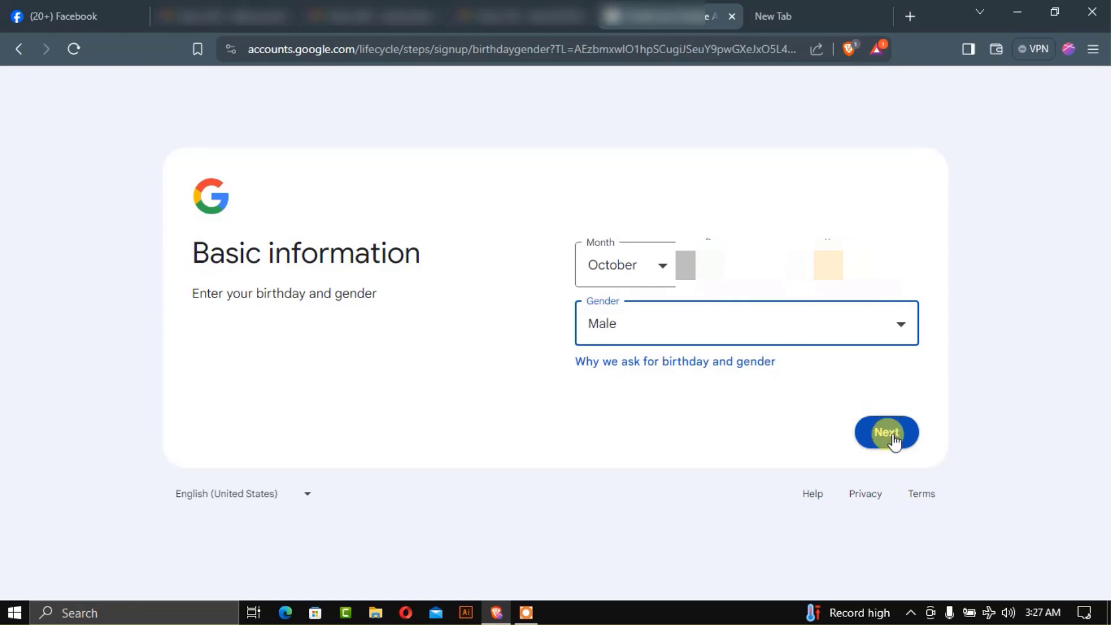
{"action": "left_click", "coordinate": [887, 432]}
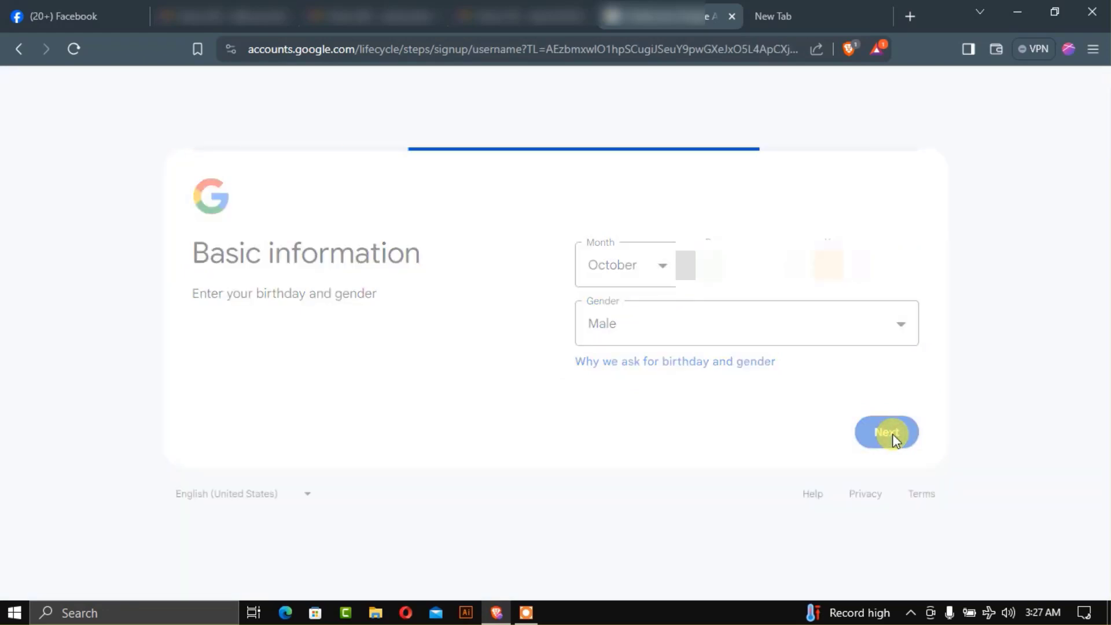
{"action": "left_click", "coordinate": [886, 433]}
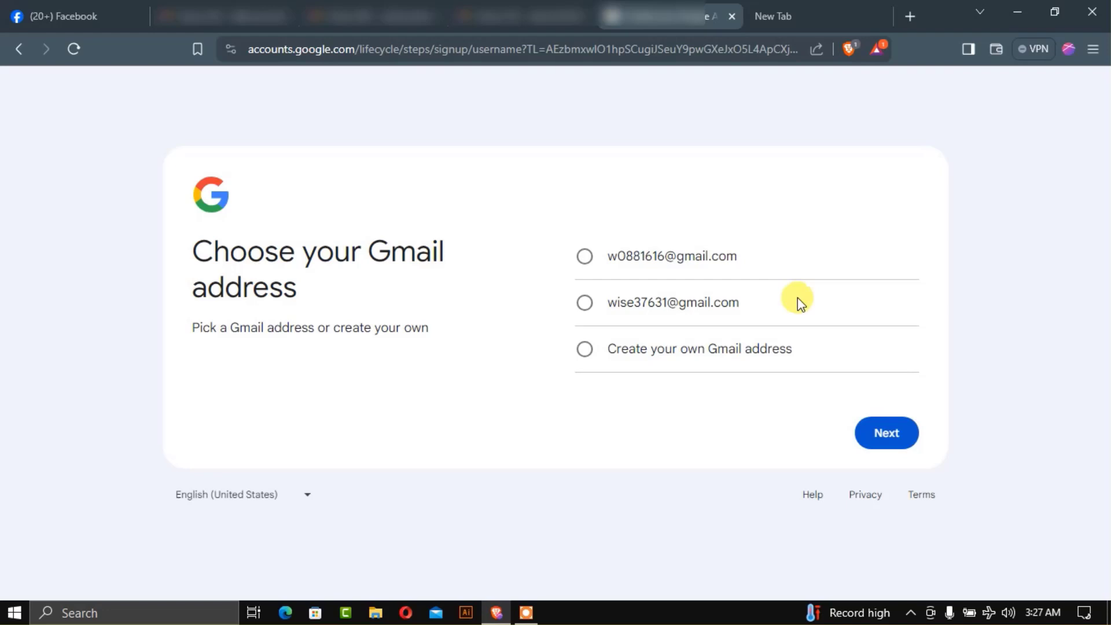
{"action": "mouse_move", "coordinate": [620, 305]}
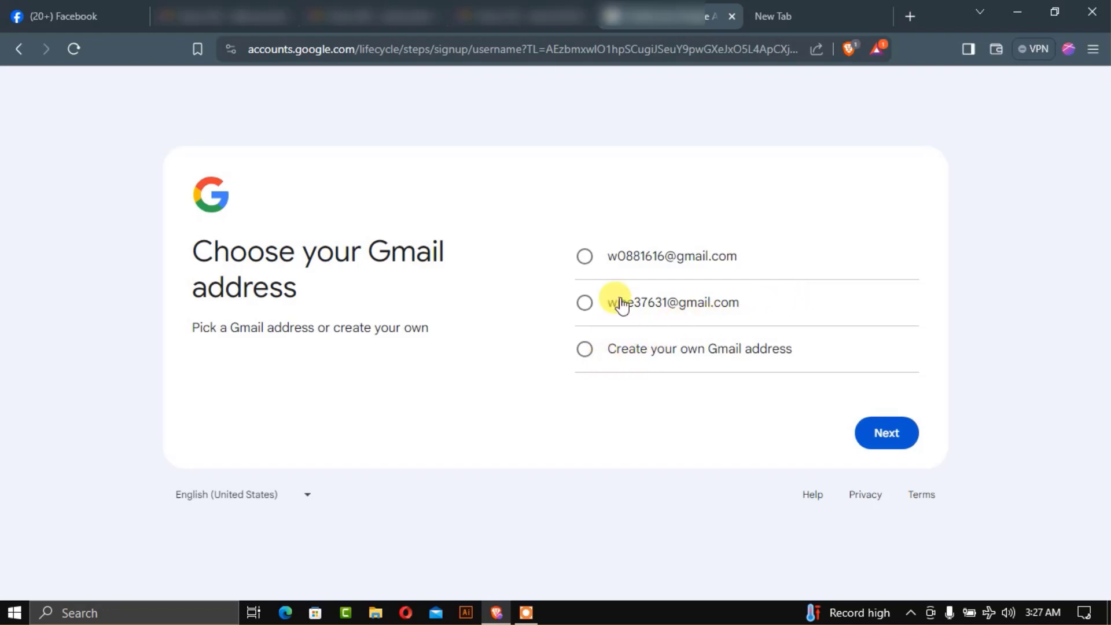
{"action": "mouse_move", "coordinate": [623, 356]}
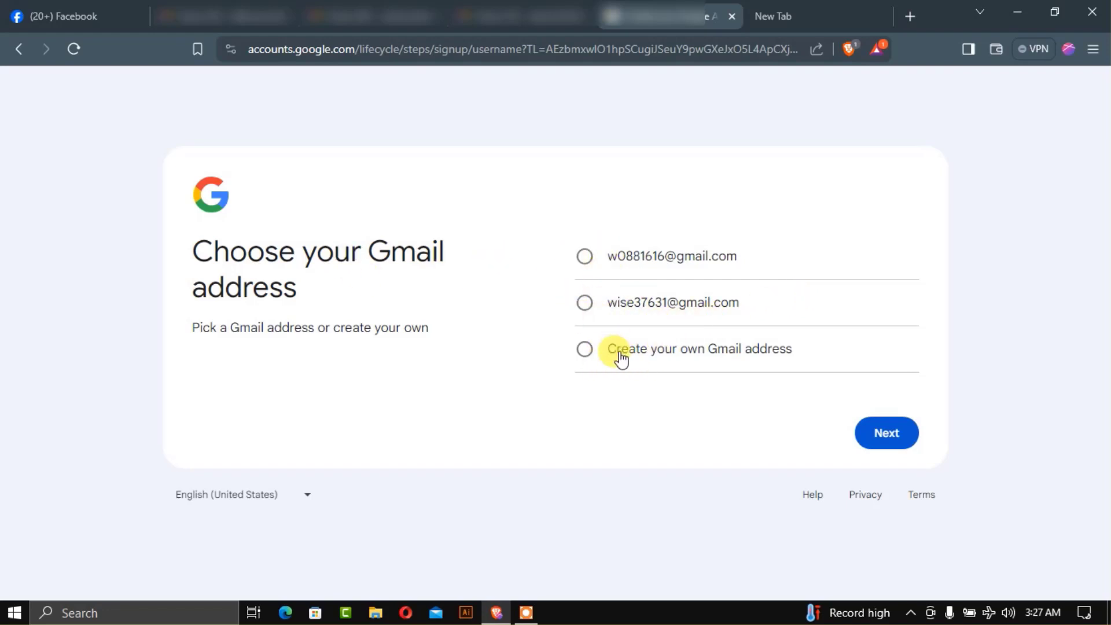
{"action": "mouse_move", "coordinate": [714, 356]}
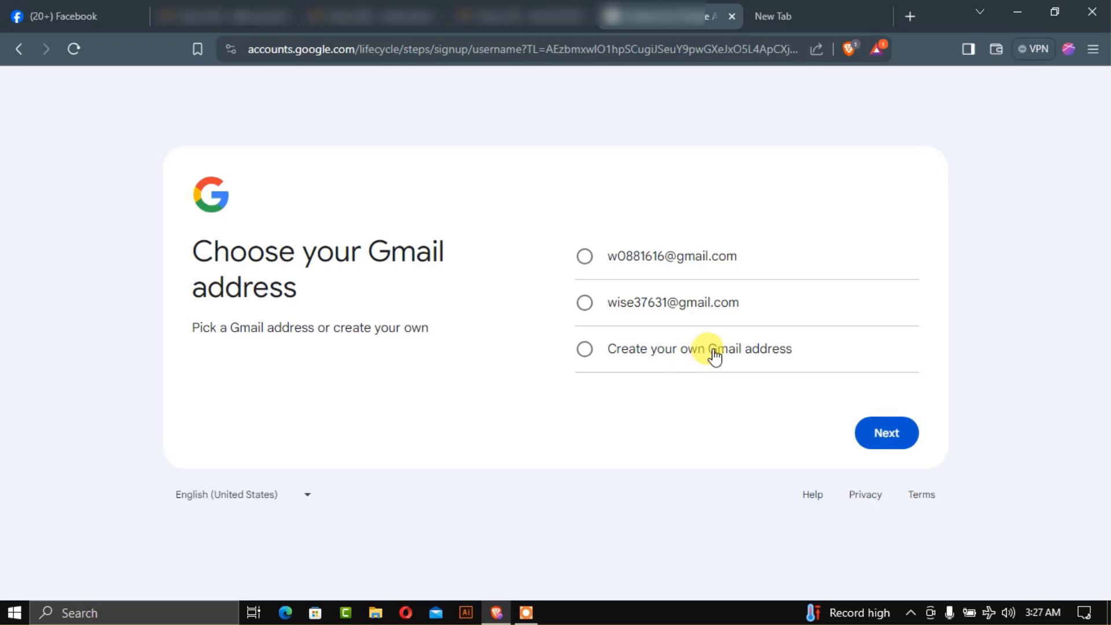
{"action": "mouse_move", "coordinate": [741, 354]}
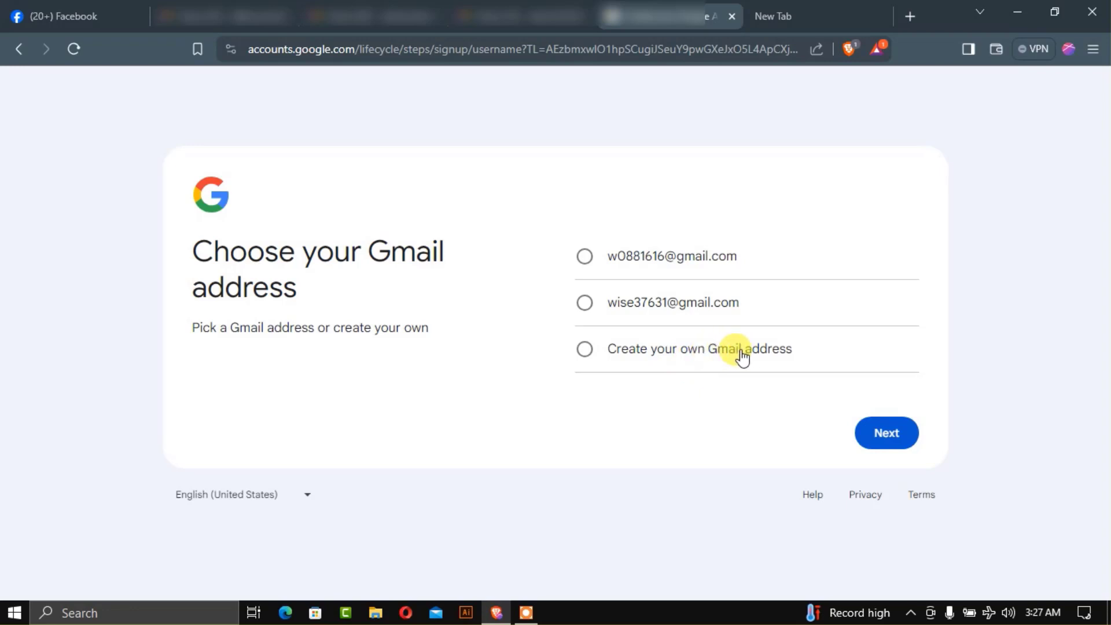
{"action": "left_click", "coordinate": [585, 348]}
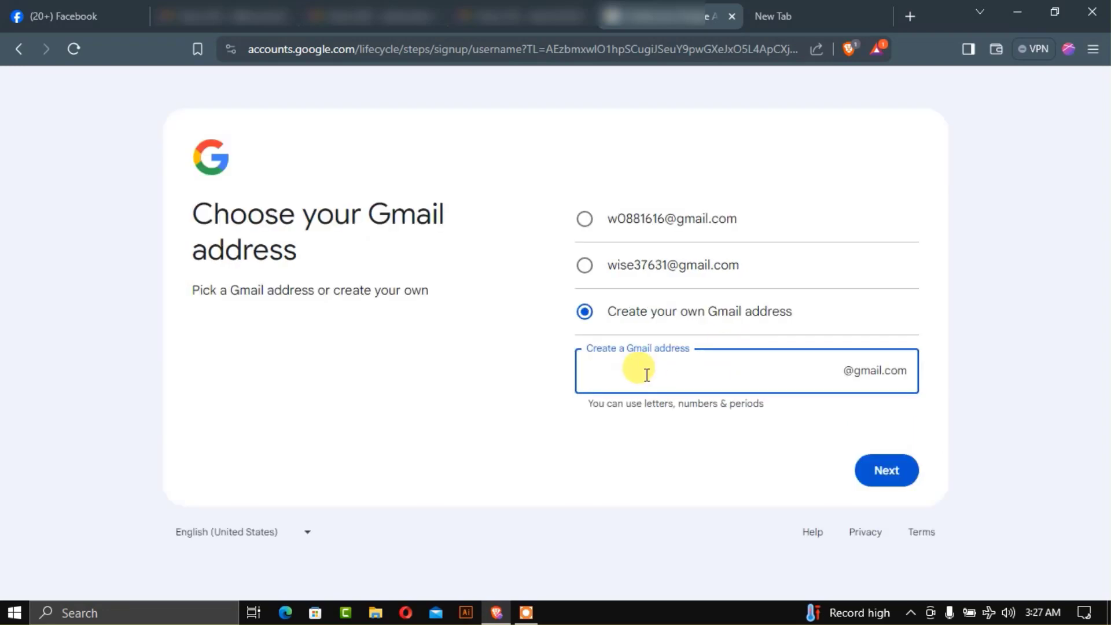
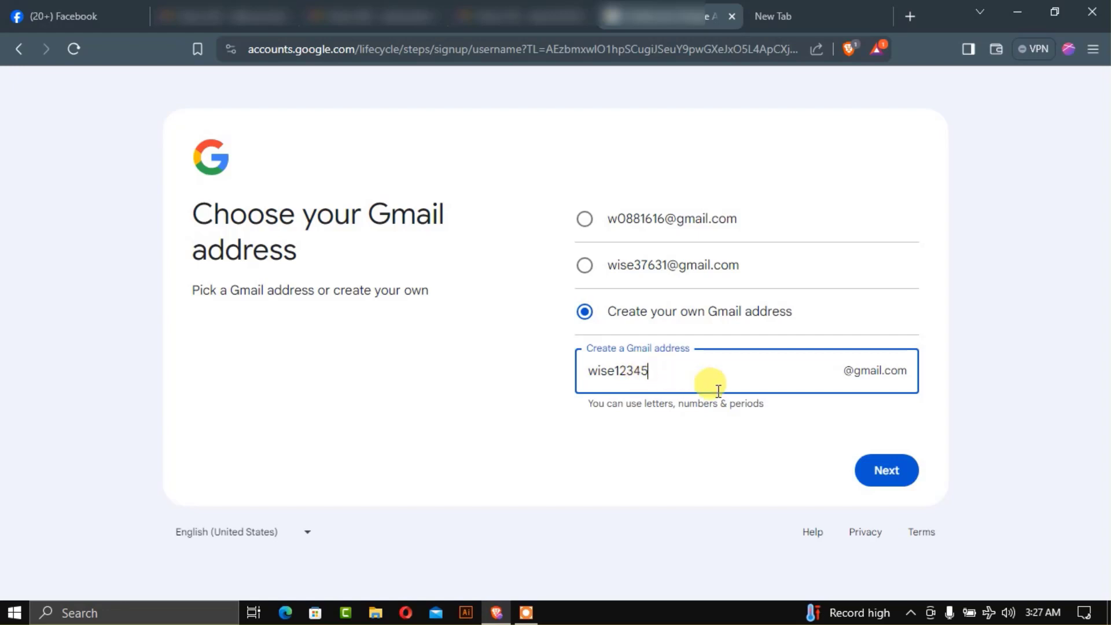
{"action": "left_click", "coordinate": [887, 471]}
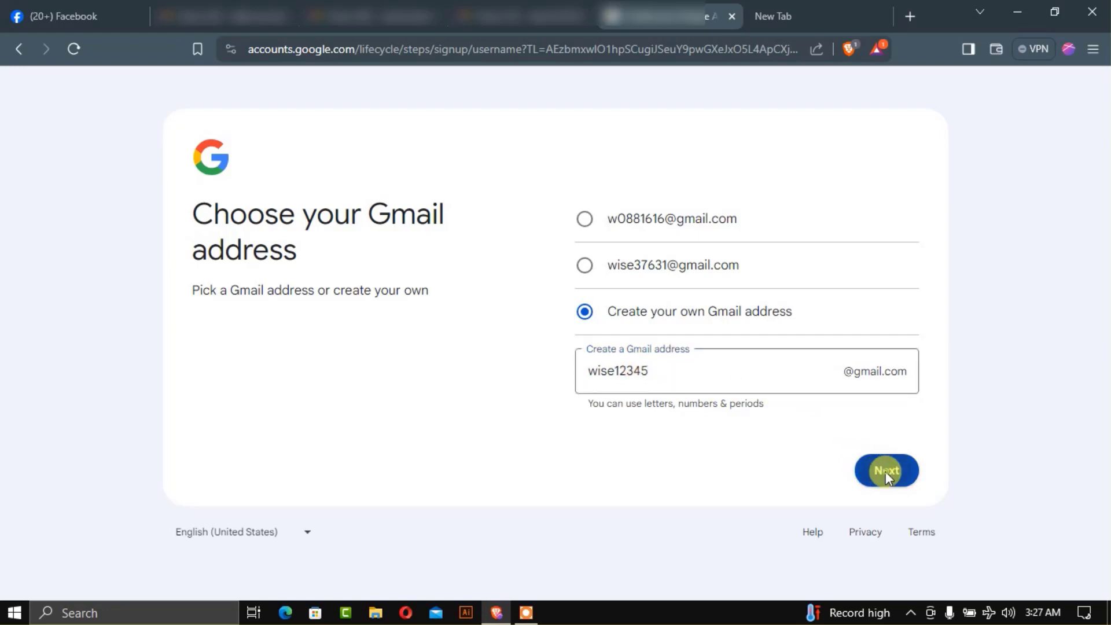
- Replace the taken address with new usernames until one is accepted, and submit
{"action": "left_click", "coordinate": [887, 471]}
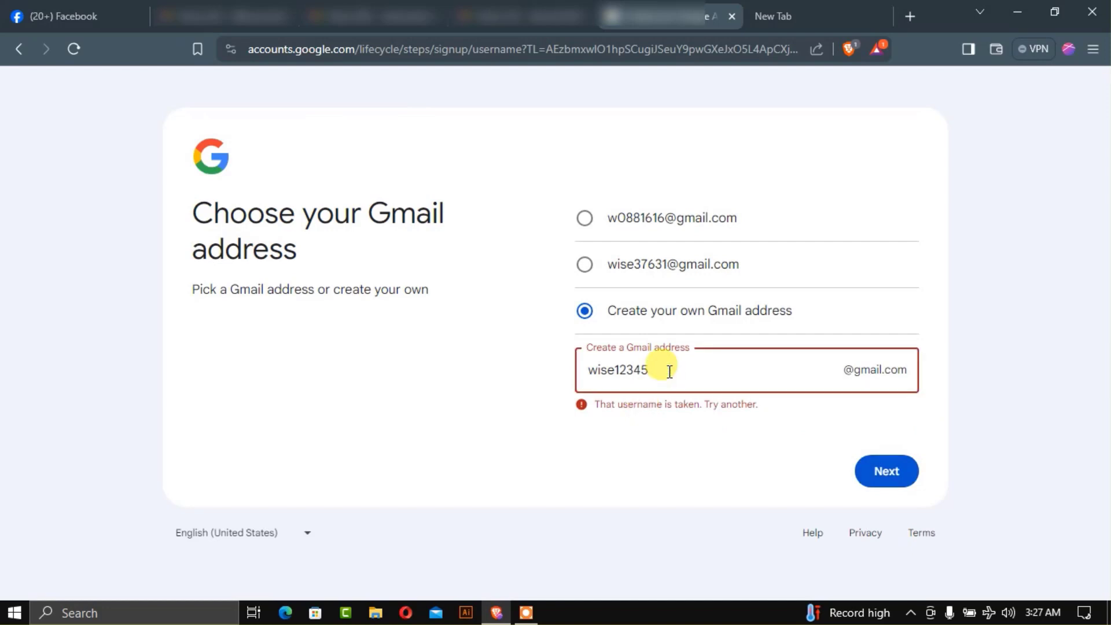
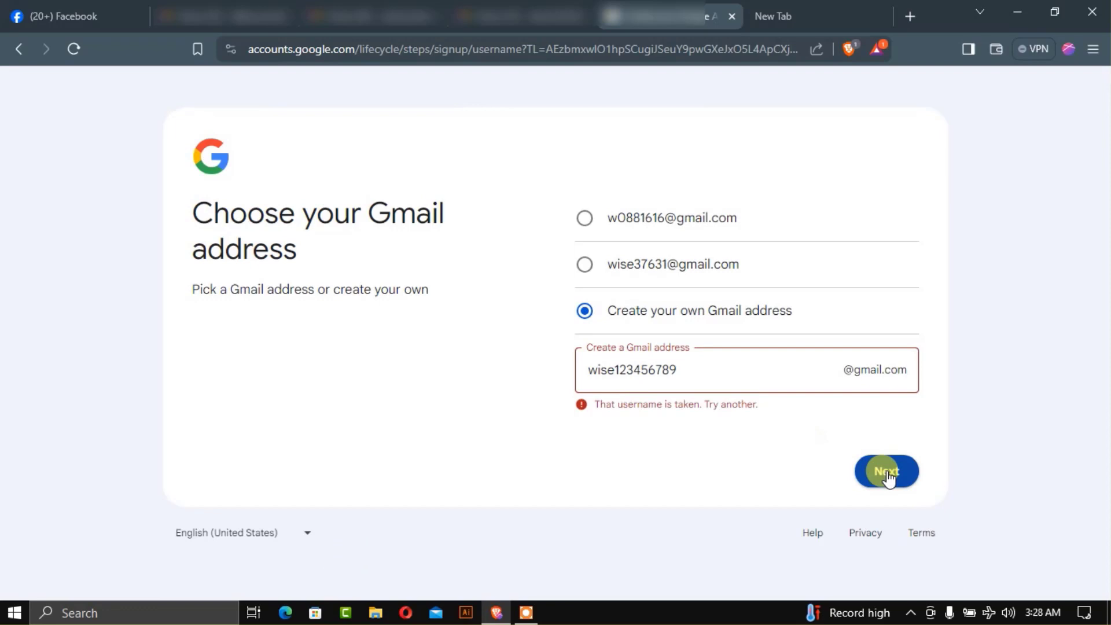
{"action": "mouse_move", "coordinate": [697, 372]}
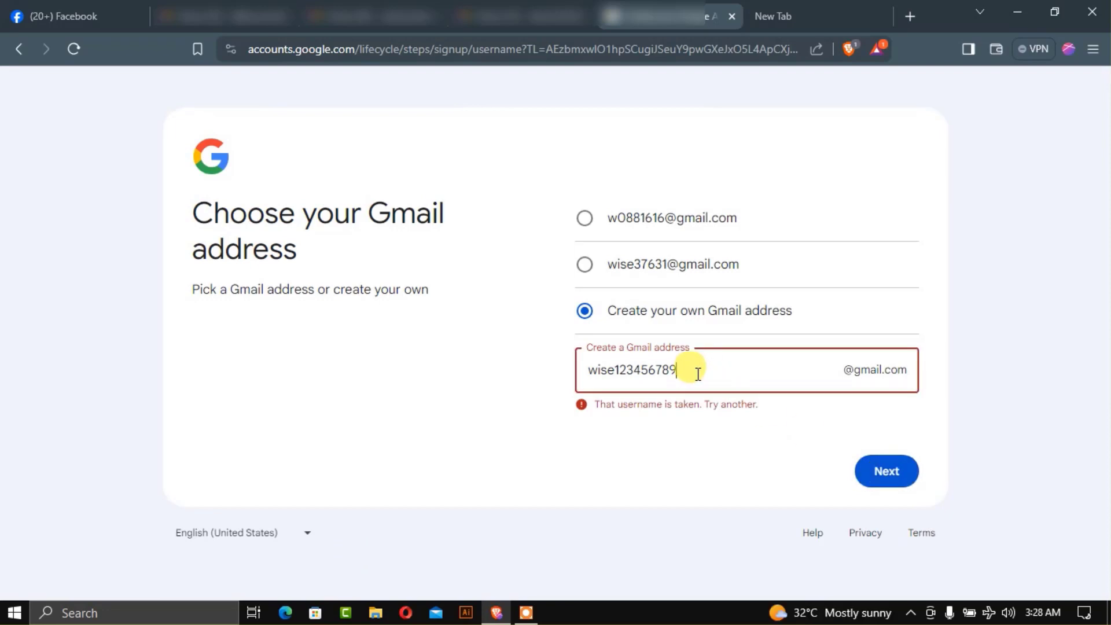
{"action": "key", "text": "Ctrl+a"}
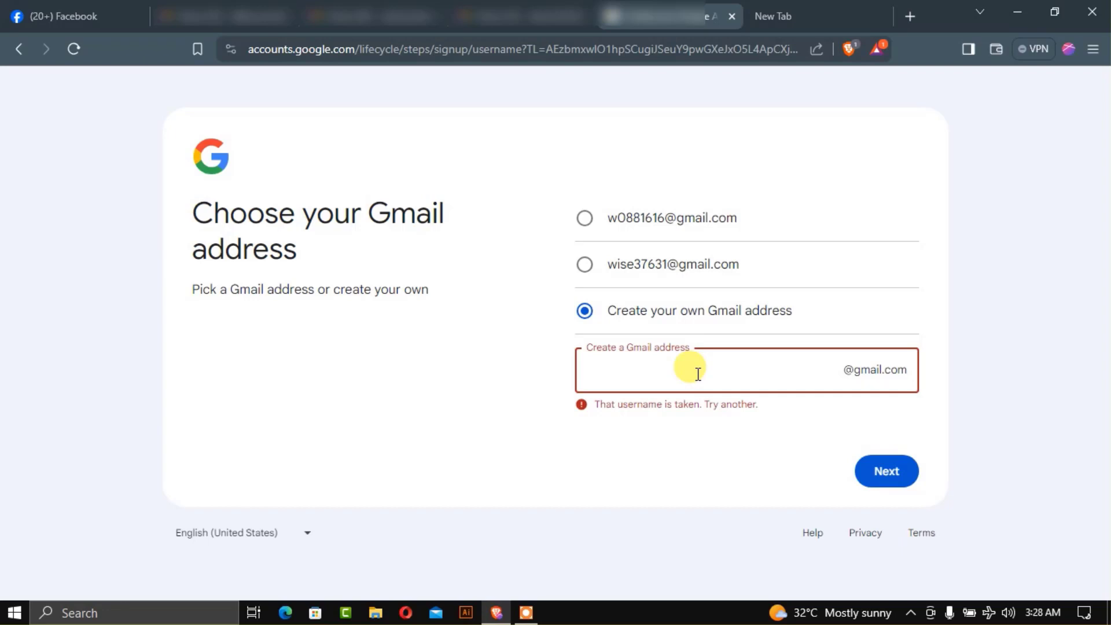
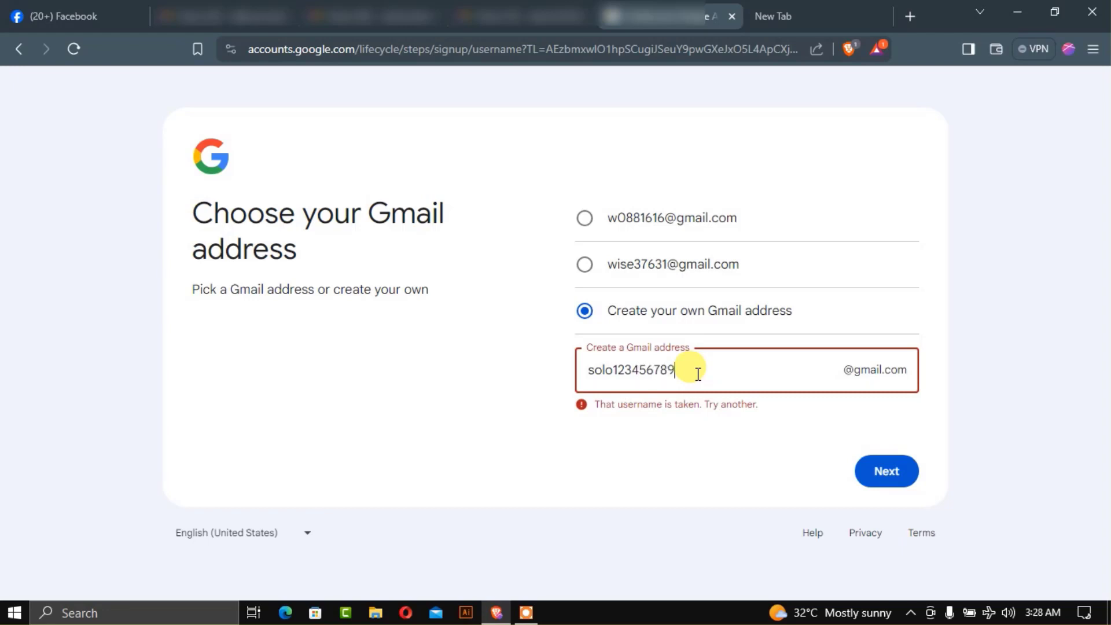
{"action": "mouse_move", "coordinate": [887, 471]}
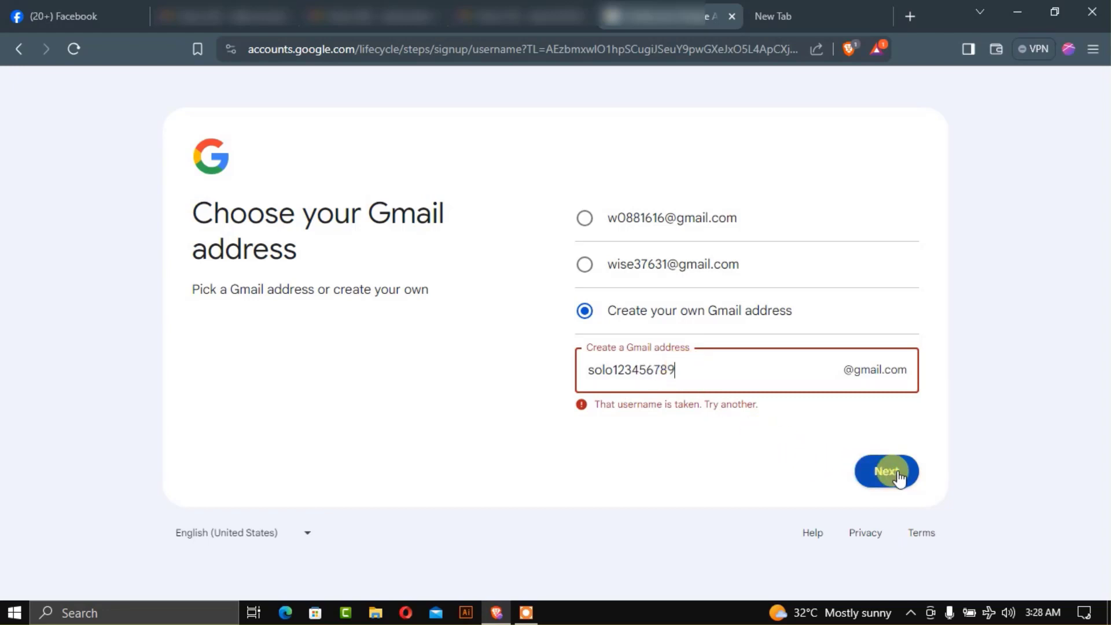
{"action": "mouse_move", "coordinate": [707, 372]}
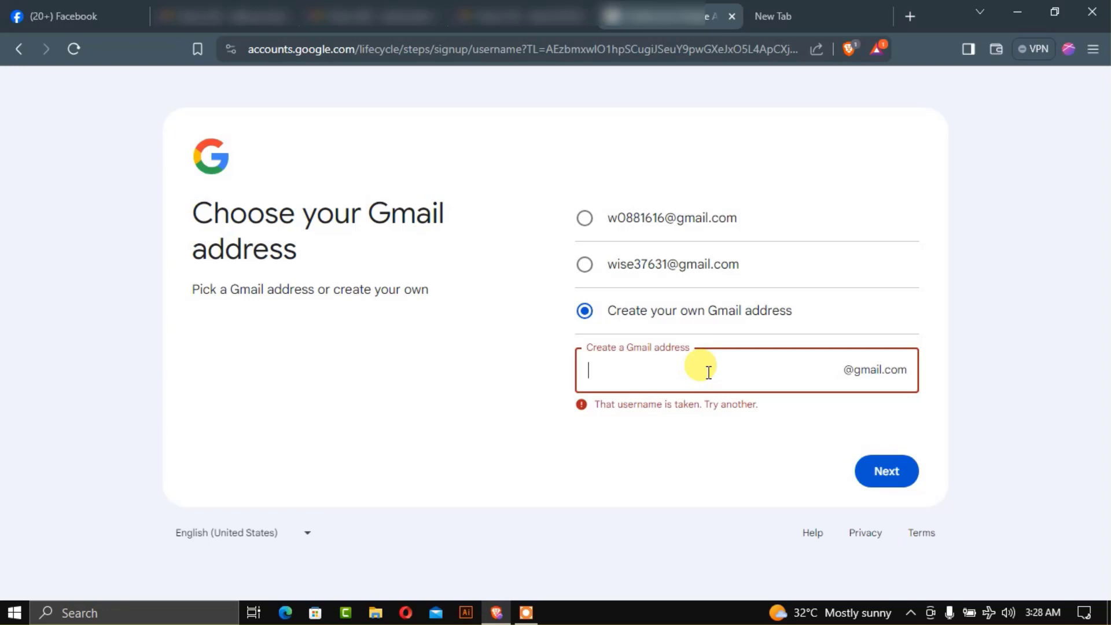
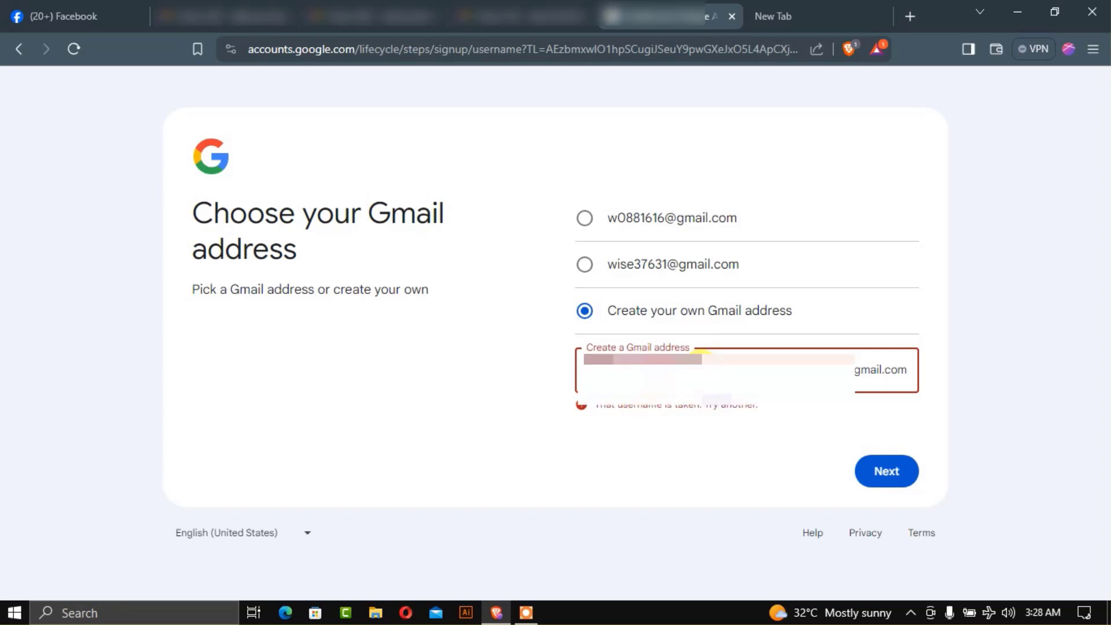
{"action": "mouse_move", "coordinate": [829, 433]}
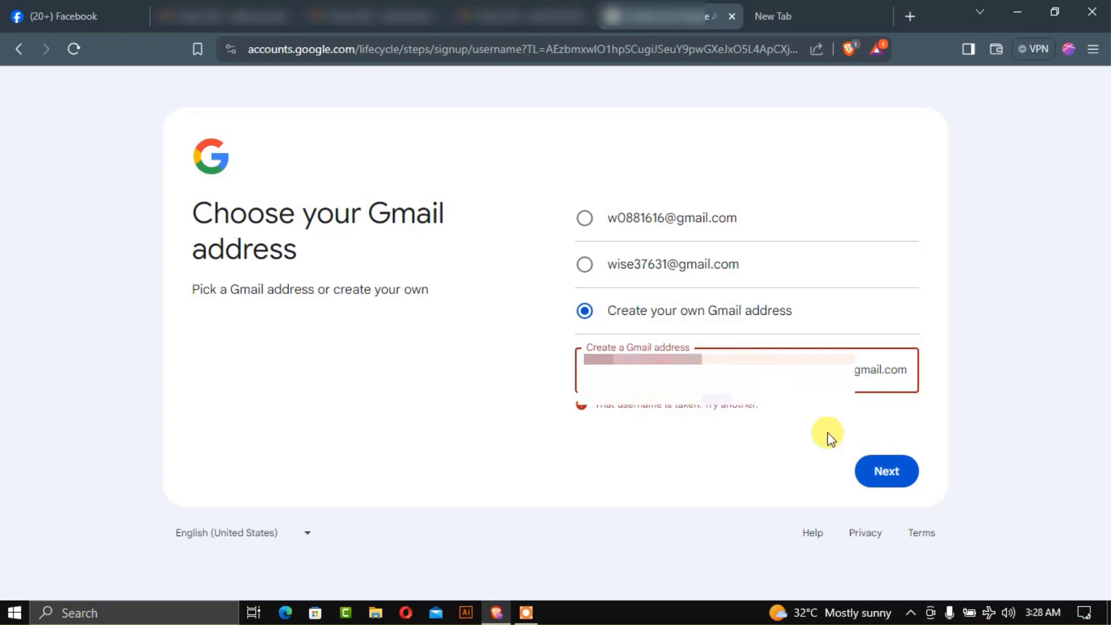
{"action": "left_click", "coordinate": [886, 471]}
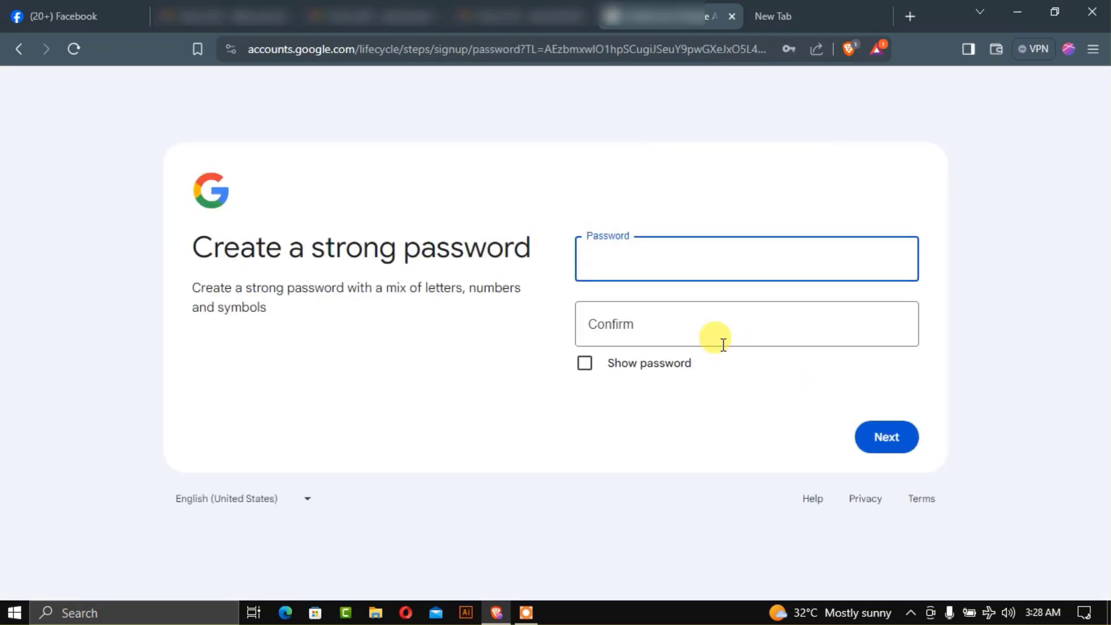
{"action": "left_click", "coordinate": [745, 258]}
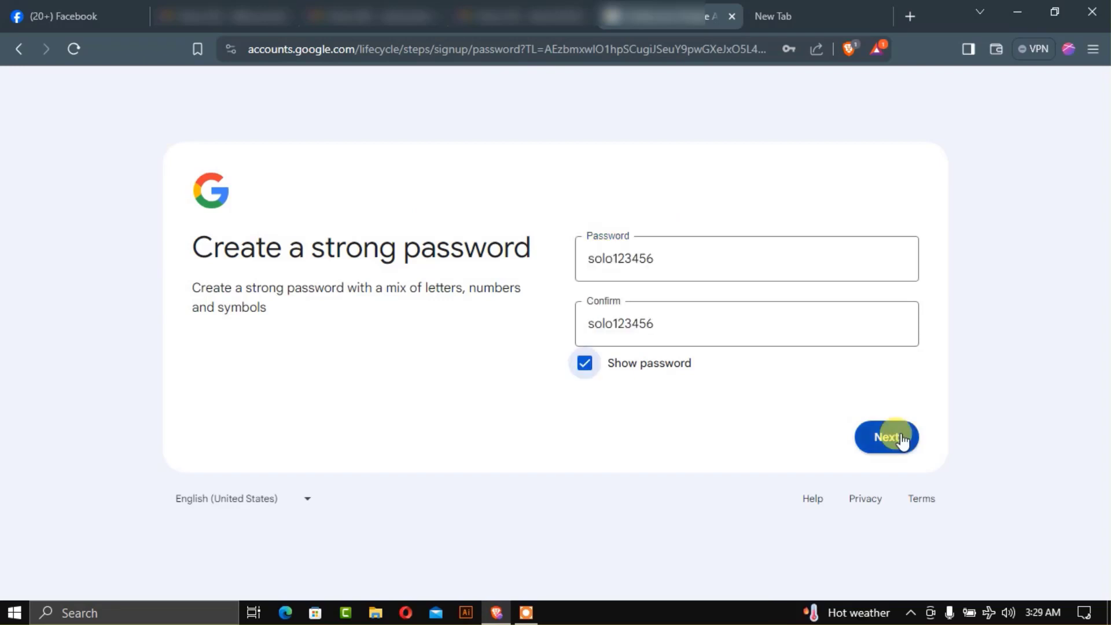
{"action": "left_click", "coordinate": [887, 437]}
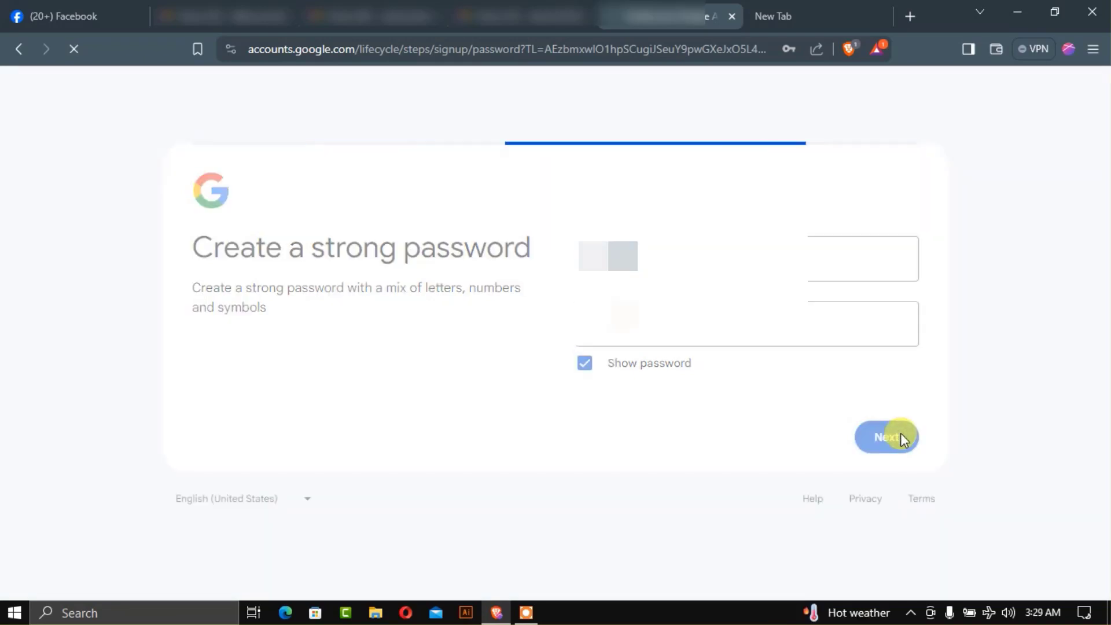
{"action": "left_click", "coordinate": [887, 438]}
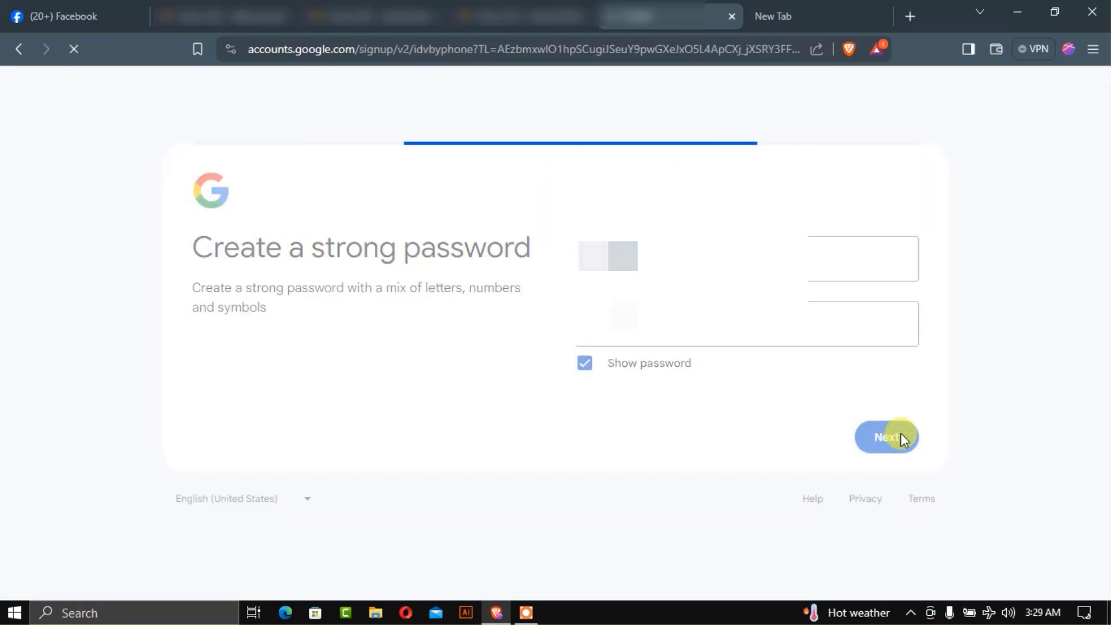
{"action": "left_click", "coordinate": [886, 436]}
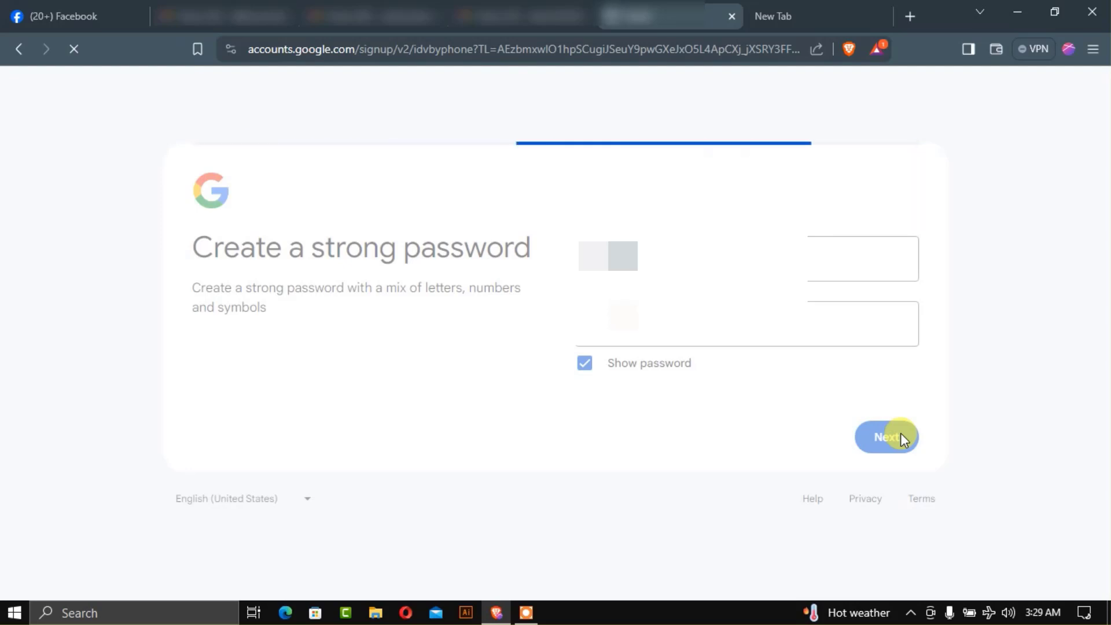
{"action": "left_click", "coordinate": [886, 436]}
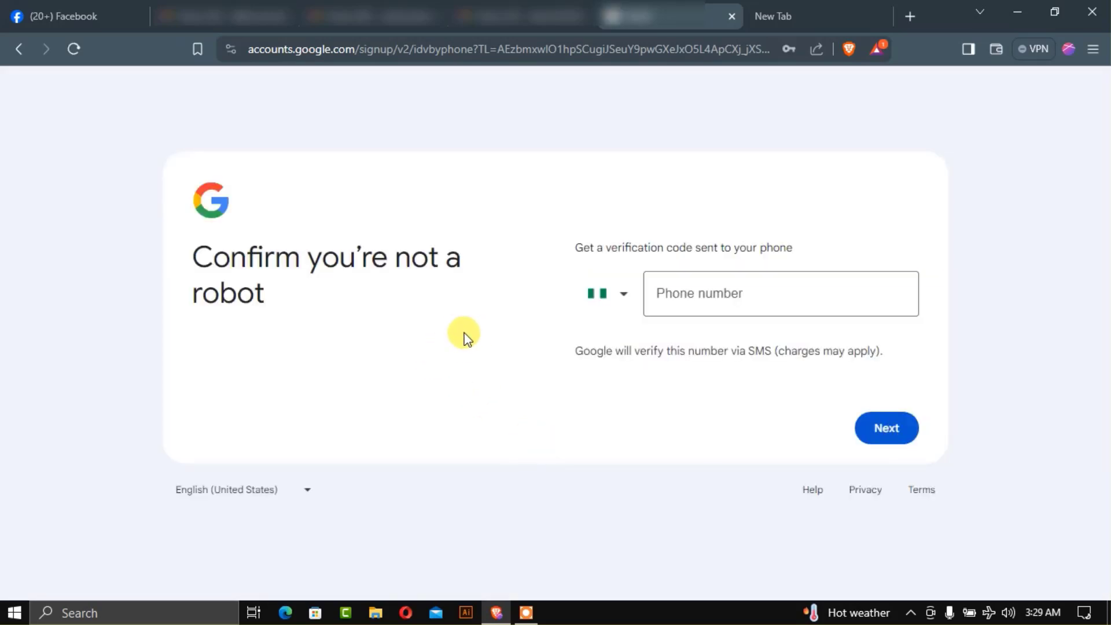
{"action": "mouse_move", "coordinate": [931, 433]}
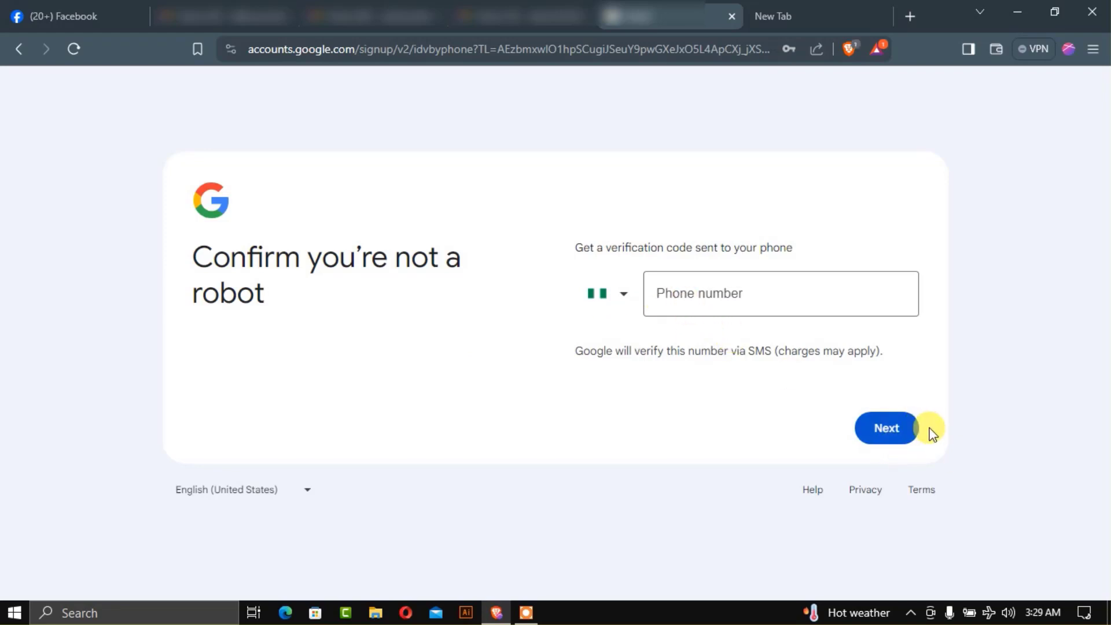
{"action": "mouse_move", "coordinate": [915, 433]}
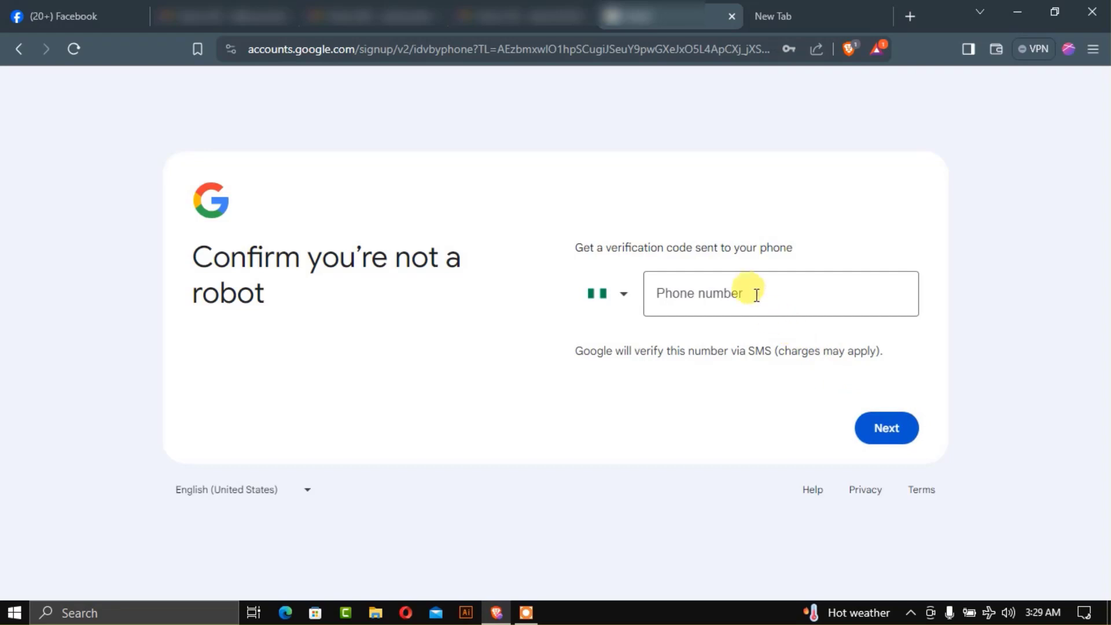
- Enter the phone number and have the SMS verification code sent
{"action": "left_click", "coordinate": [779, 293]}
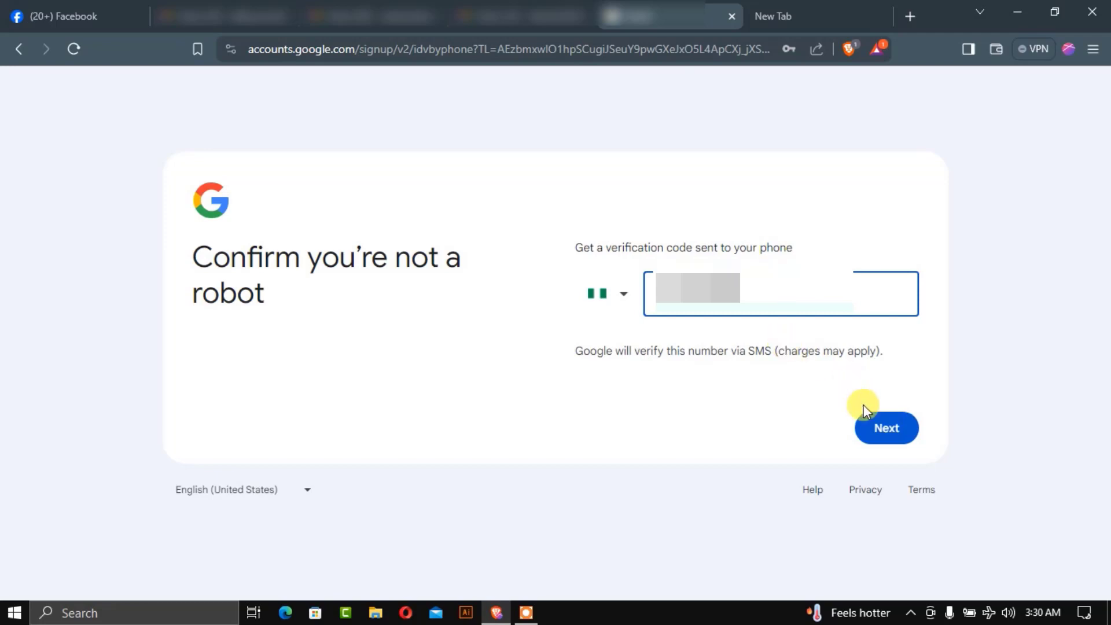
{"action": "left_click", "coordinate": [886, 427]}
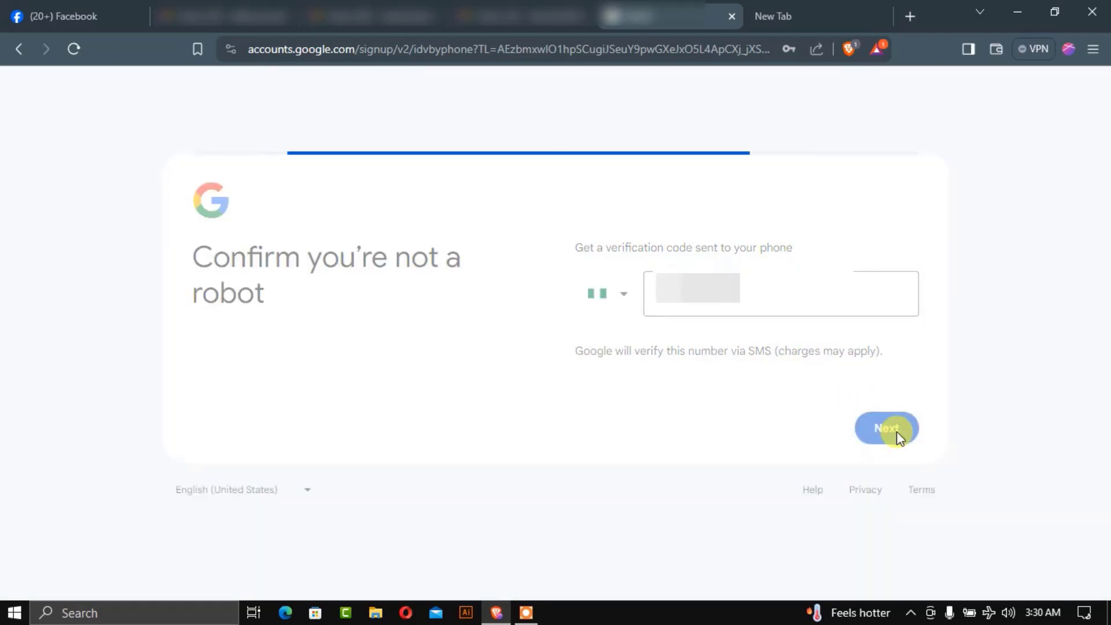
{"action": "left_click", "coordinate": [886, 428]}
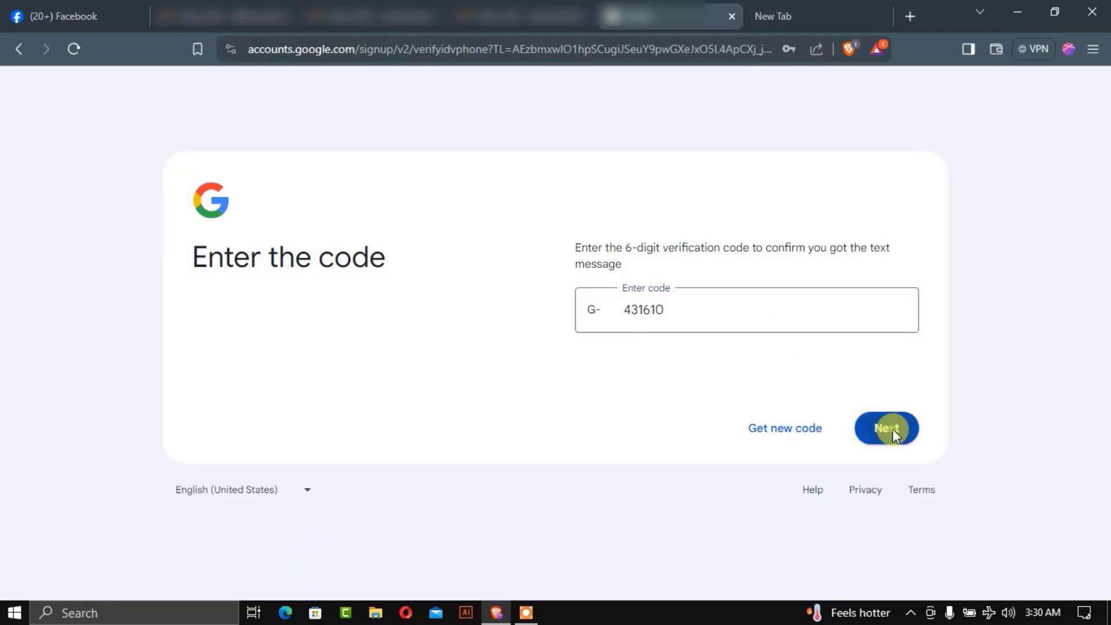
- Confirm the six-digit code and skip adding a recovery email
{"action": "left_click", "coordinate": [887, 428]}
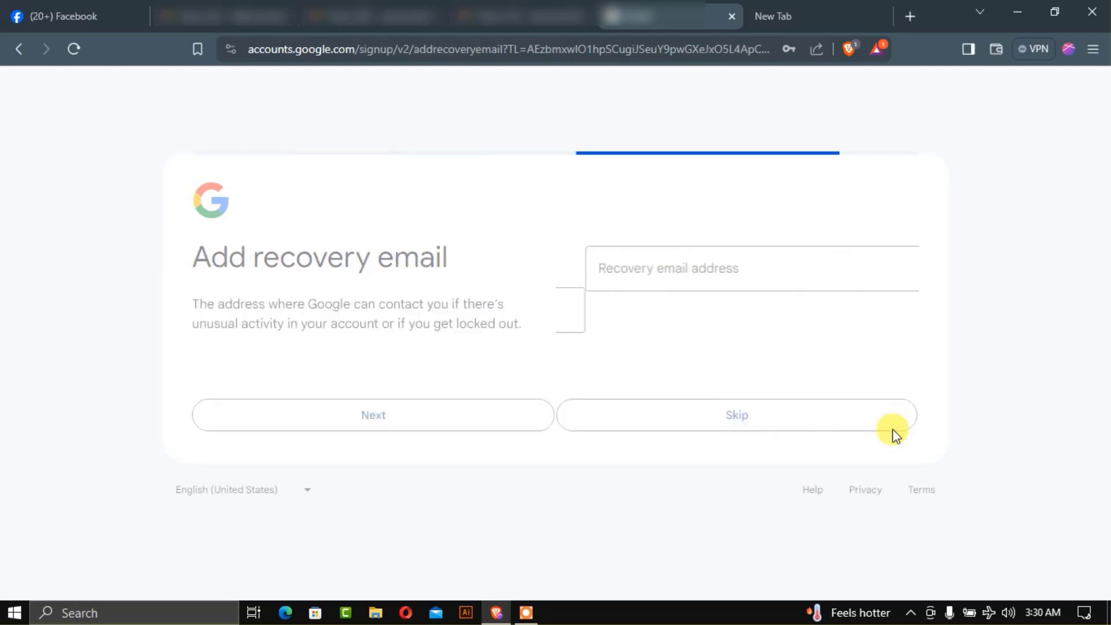
{"action": "left_click", "coordinate": [751, 268]}
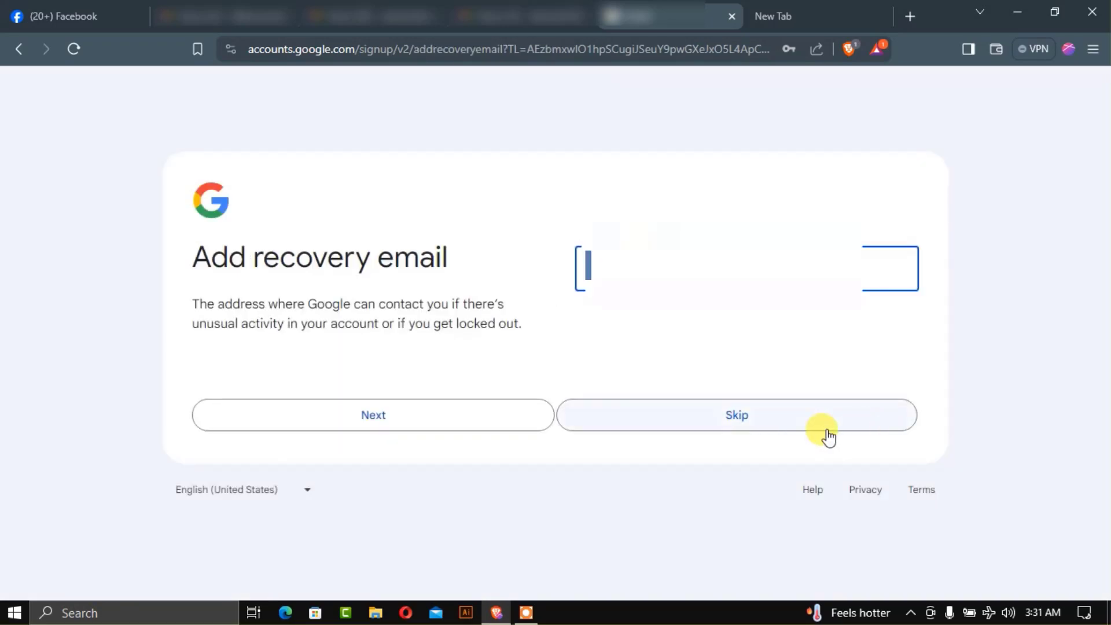
{"action": "left_click", "coordinate": [736, 414]}
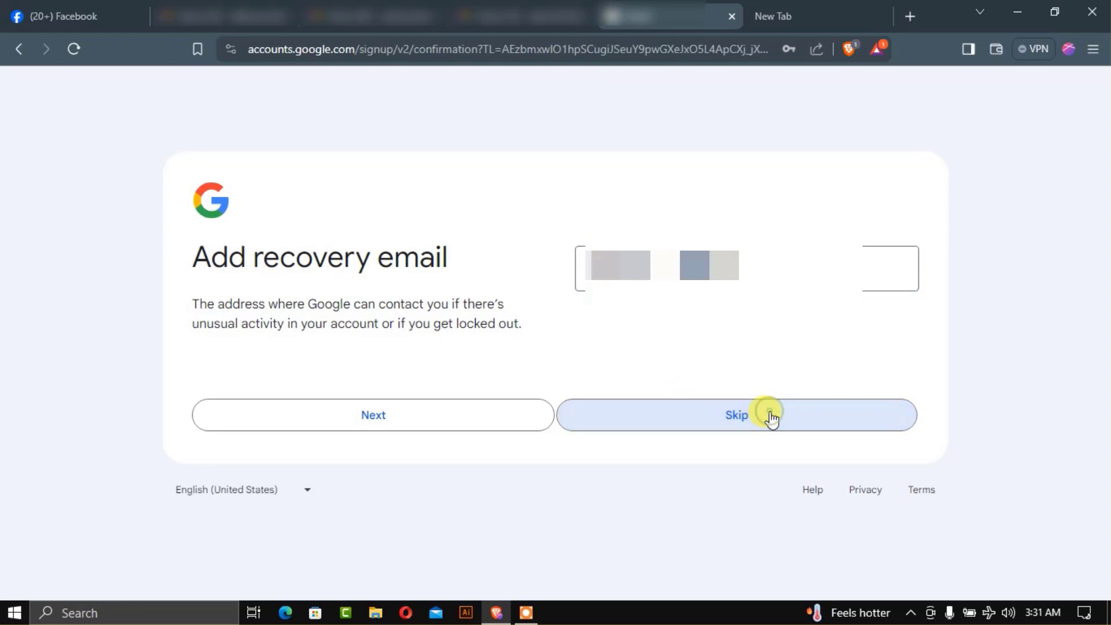
{"action": "left_click", "coordinate": [736, 415]}
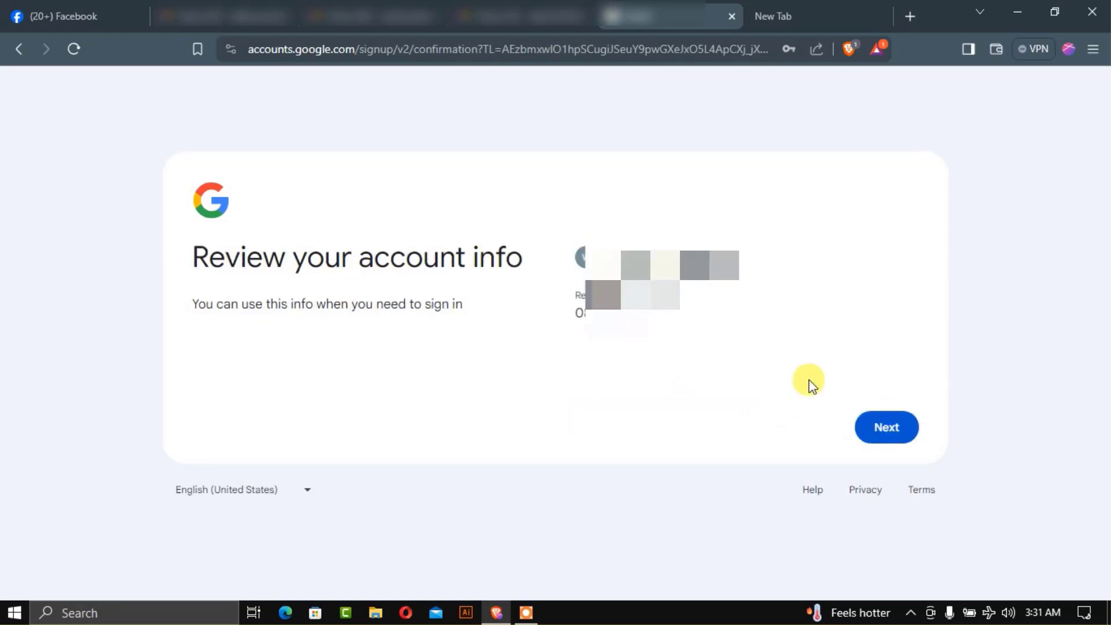
{"action": "mouse_move", "coordinate": [783, 329]}
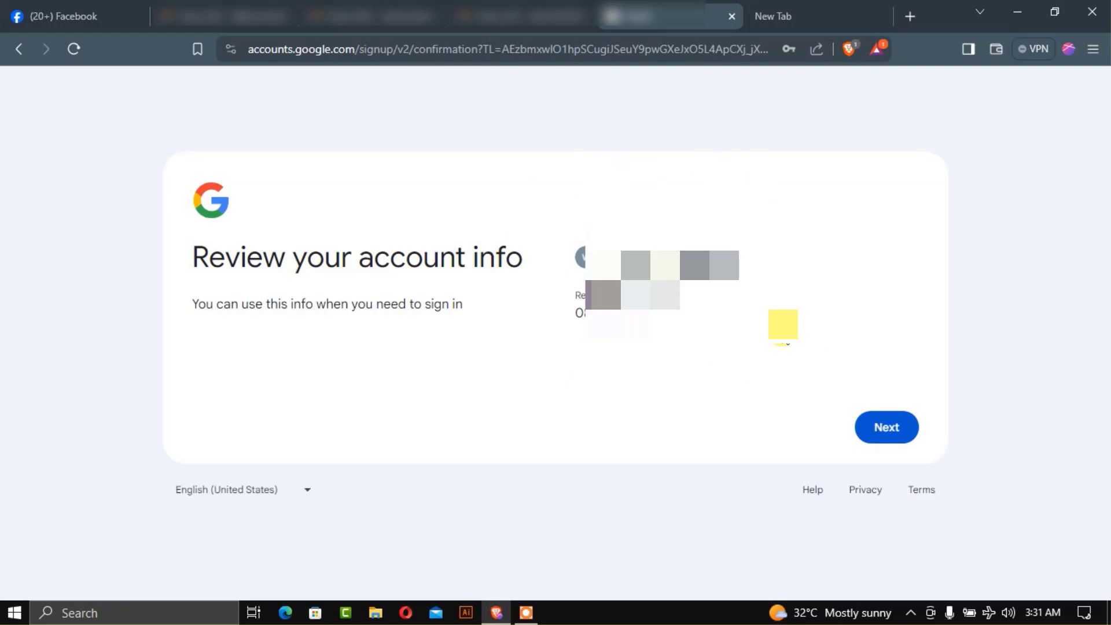
- Continue past the account info review and scroll through Privacy and Terms
{"action": "left_click", "coordinate": [886, 427]}
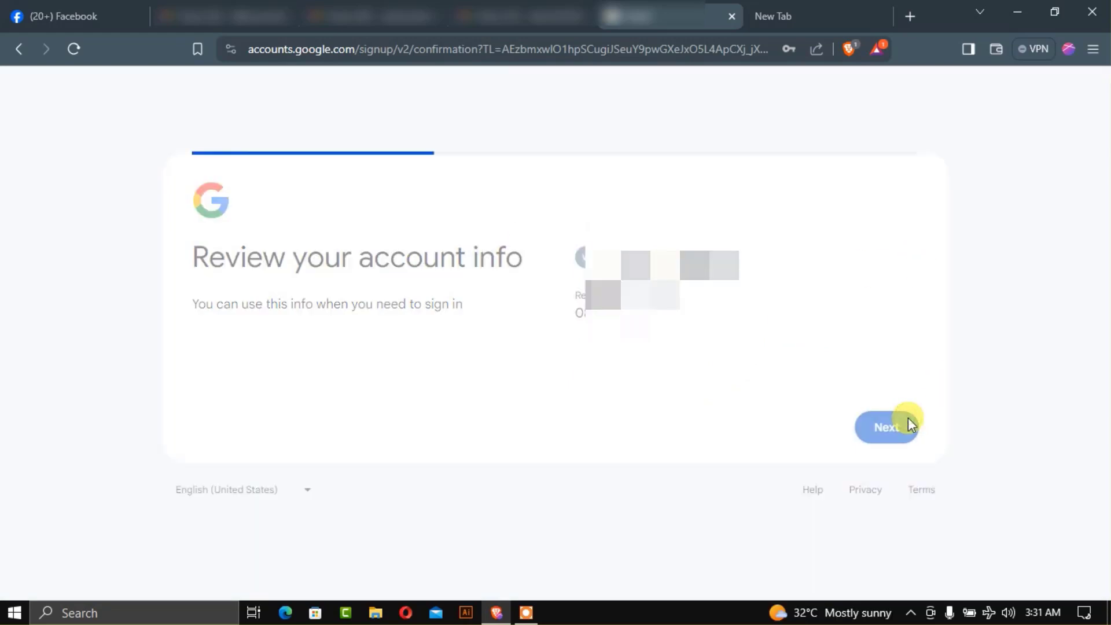
{"action": "left_click", "coordinate": [886, 426]}
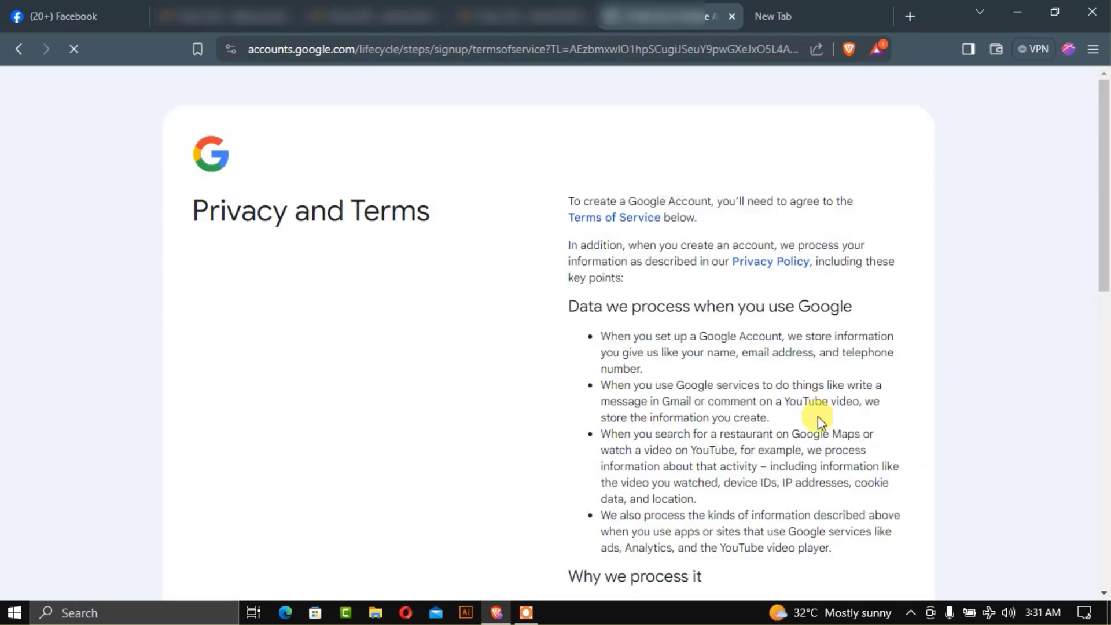
{"action": "scroll", "scroll_direction": "down", "scroll_amount": 3}
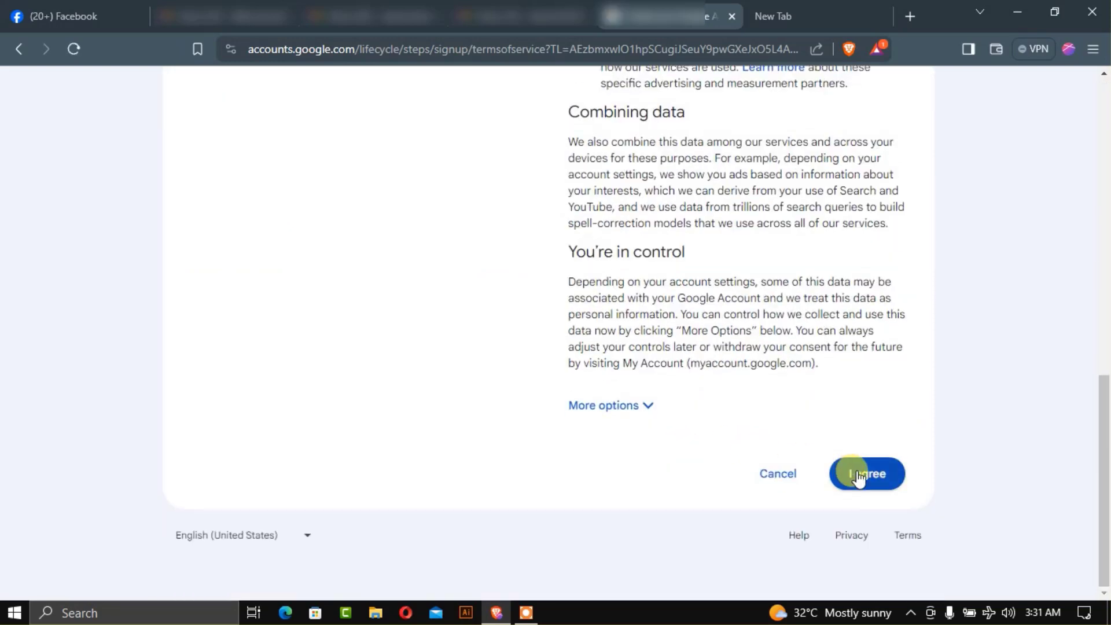
{"action": "mouse_move", "coordinate": [981, 376]}
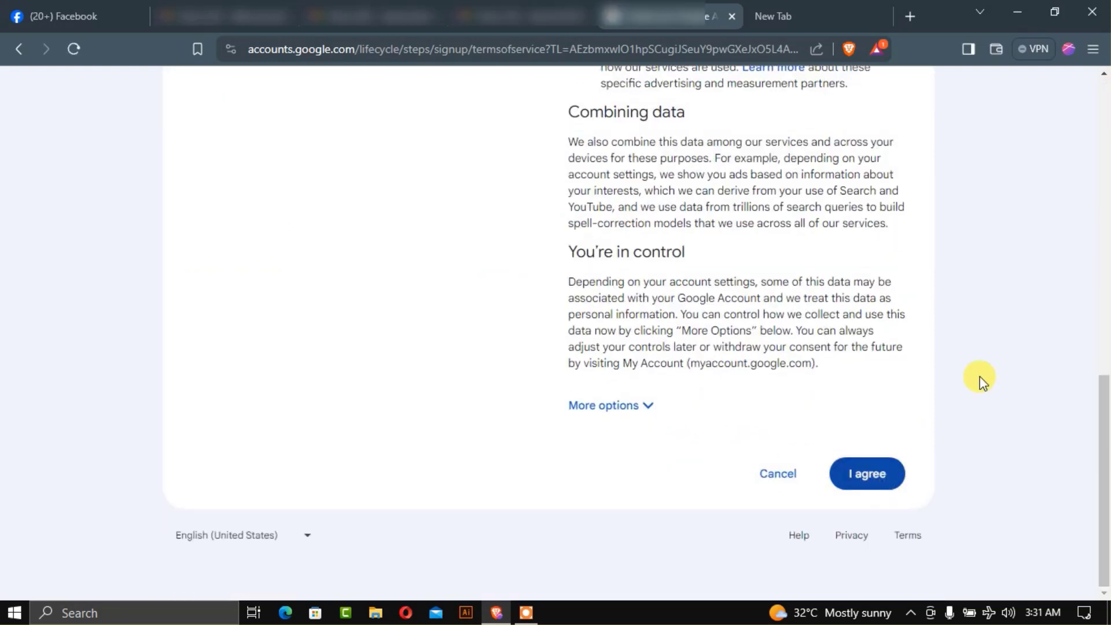